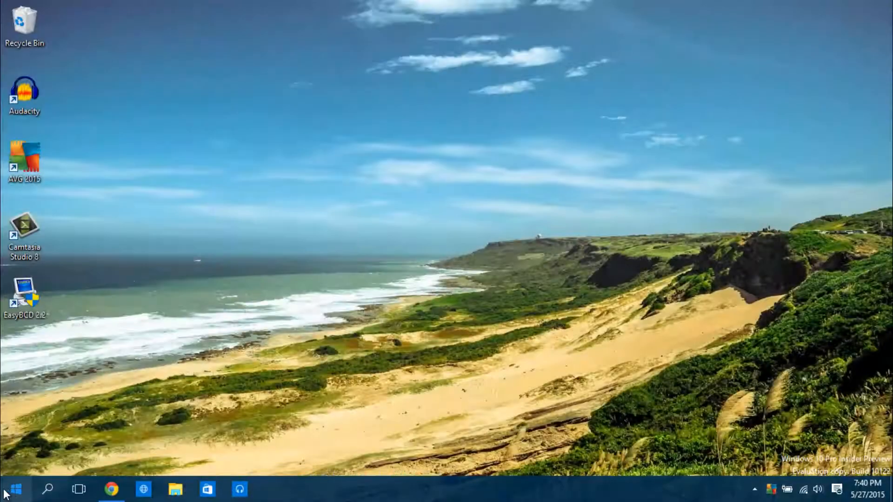
- Reach Personalization Colors from the desktop and keep colour on Start and taskbar turned on
left_click(16, 489)
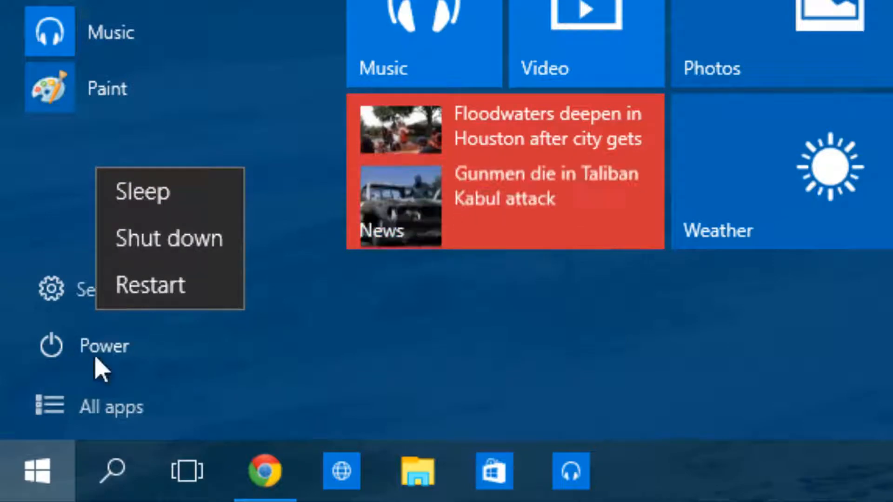
mouse_move(167, 238)
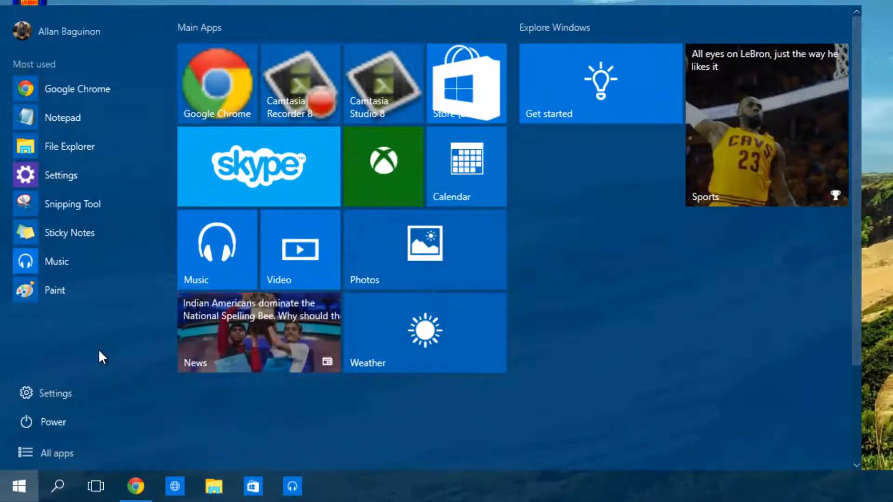
mouse_move(731, 359)
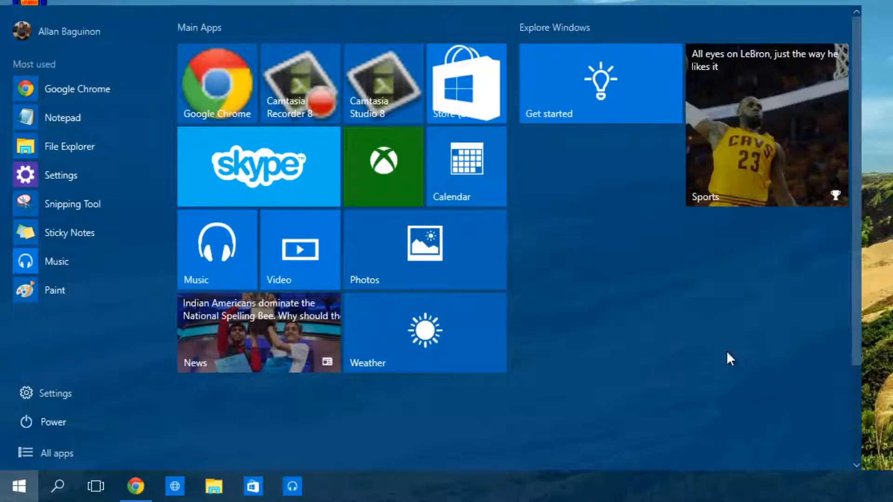
mouse_move(867, 268)
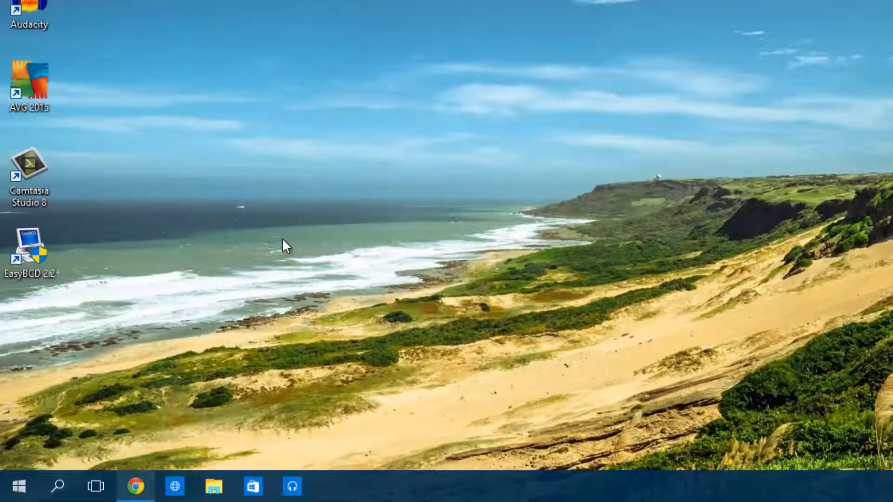
mouse_move(358, 306)
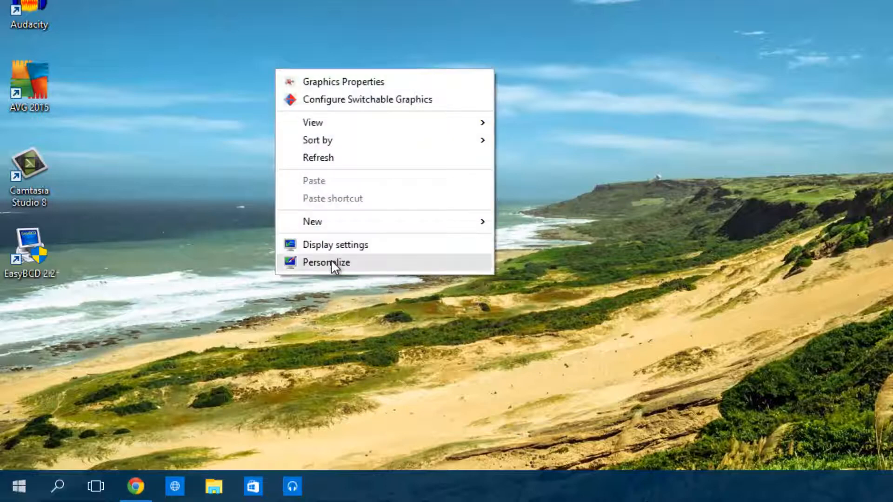
left_click(326, 262)
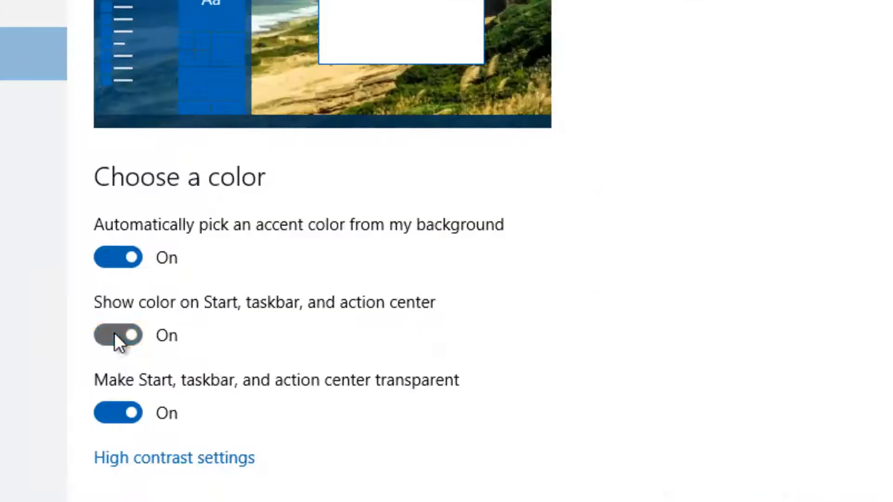
left_click(119, 336)
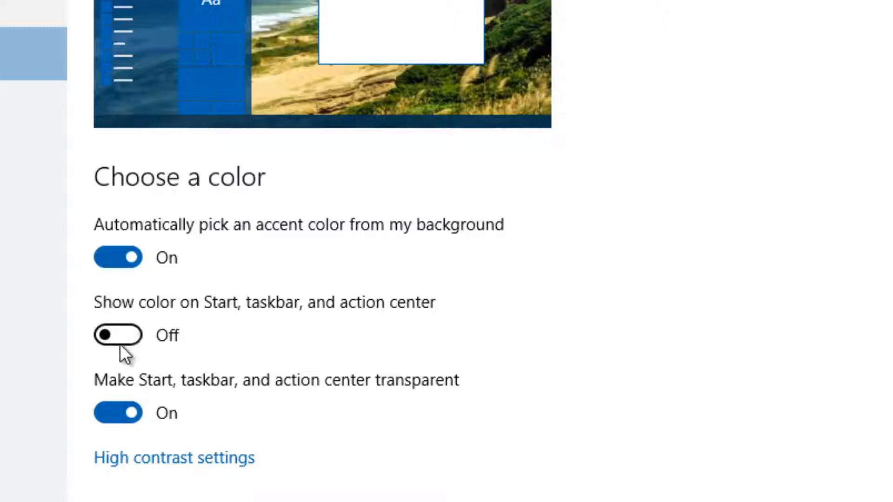
left_click(118, 335)
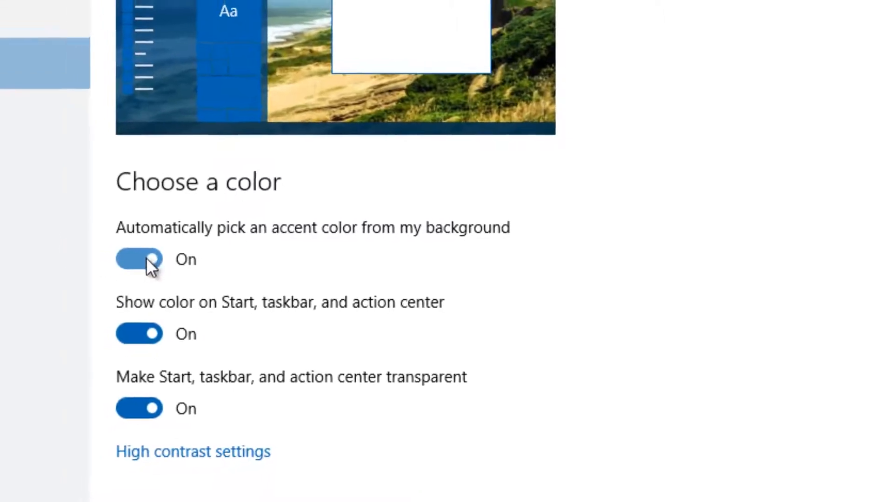
- Turn off automatic accent colour from the background and choose the red swatch
left_click(139, 260)
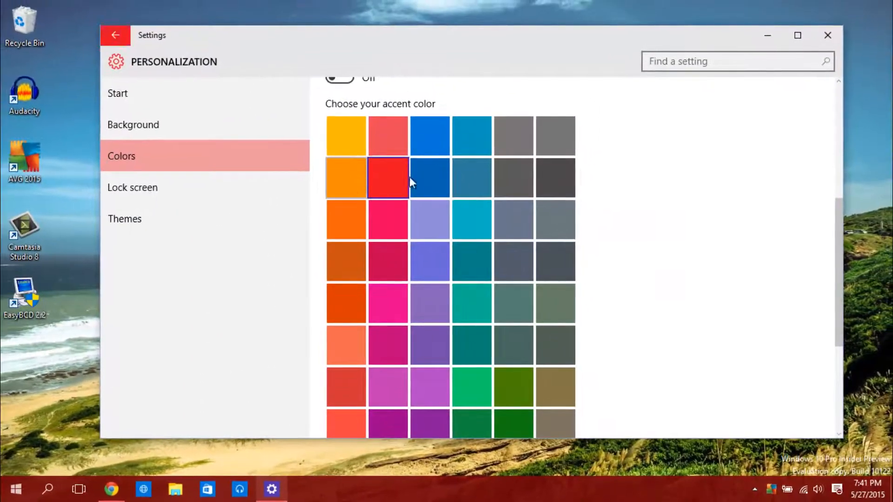
left_click(16, 488)
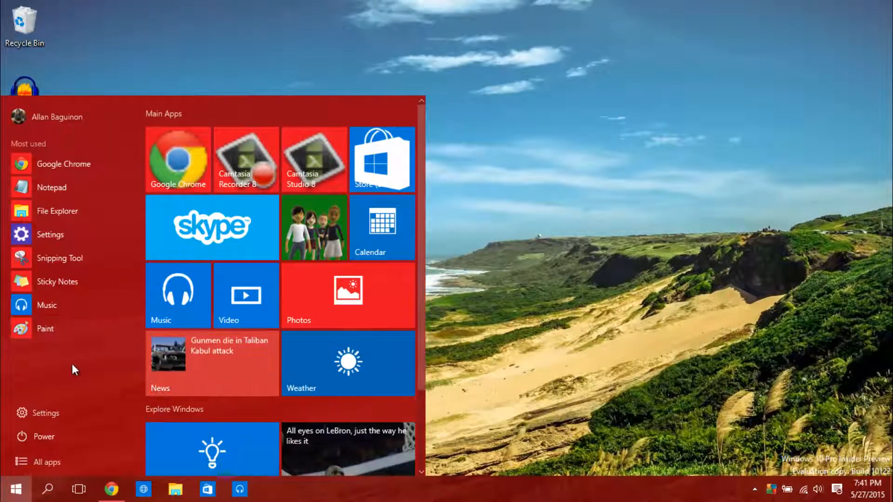
- Close Start and enable Tablet mode from the Action Center
left_click(16, 489)
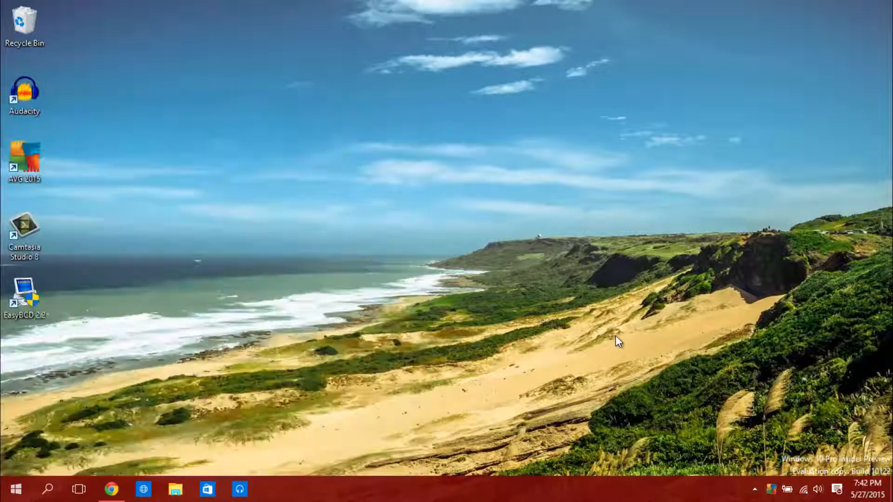
mouse_move(847, 470)
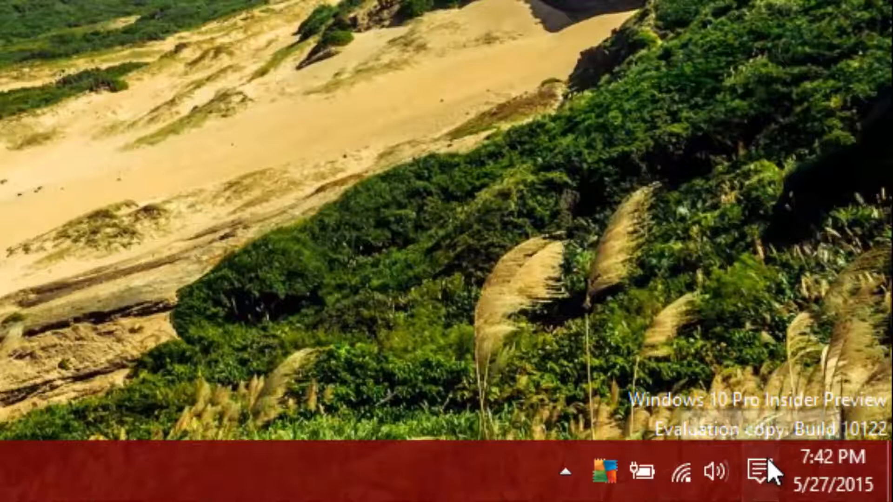
left_click(760, 473)
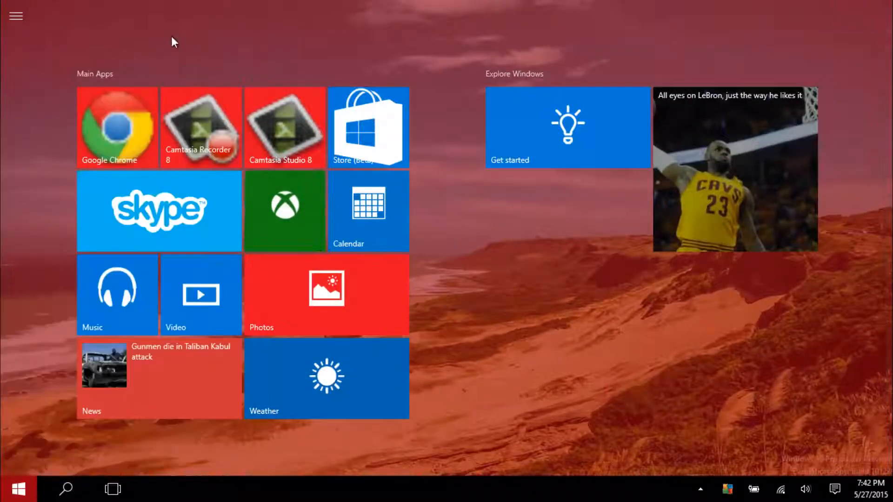
mouse_move(211, 45)
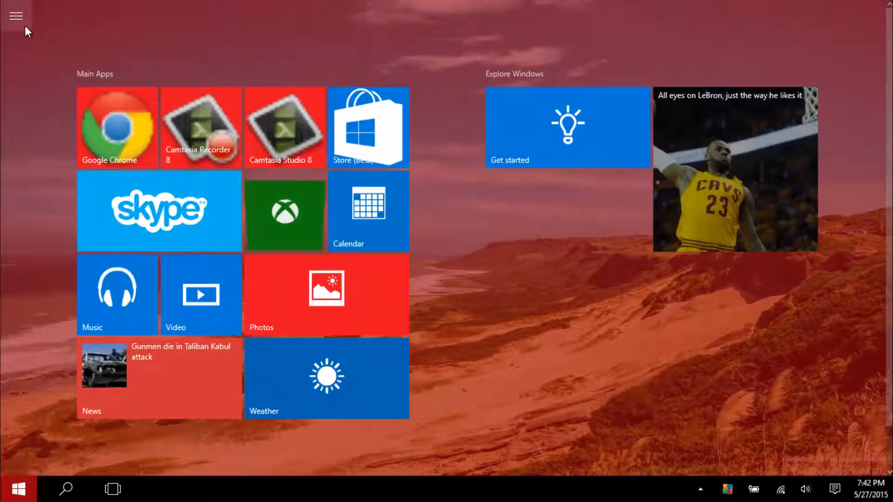
- Expand and collapse the full-screen Start's app list, then return to the desktop
left_click(16, 15)
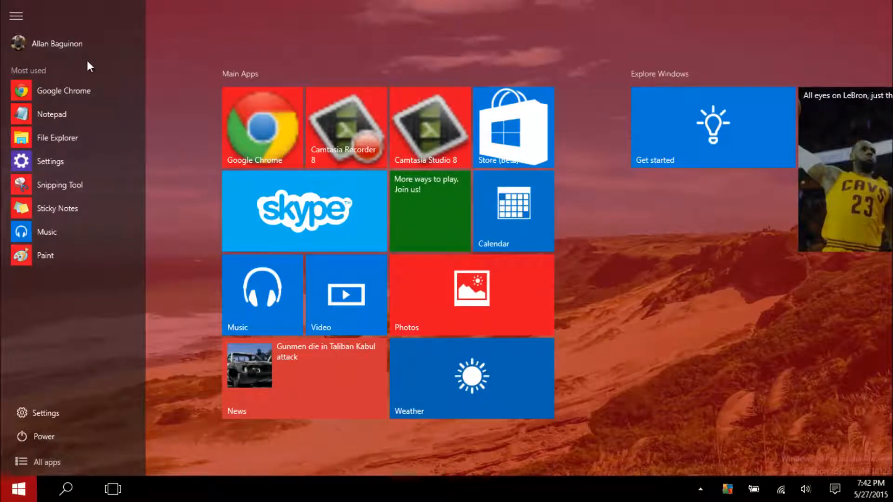
left_click(16, 16)
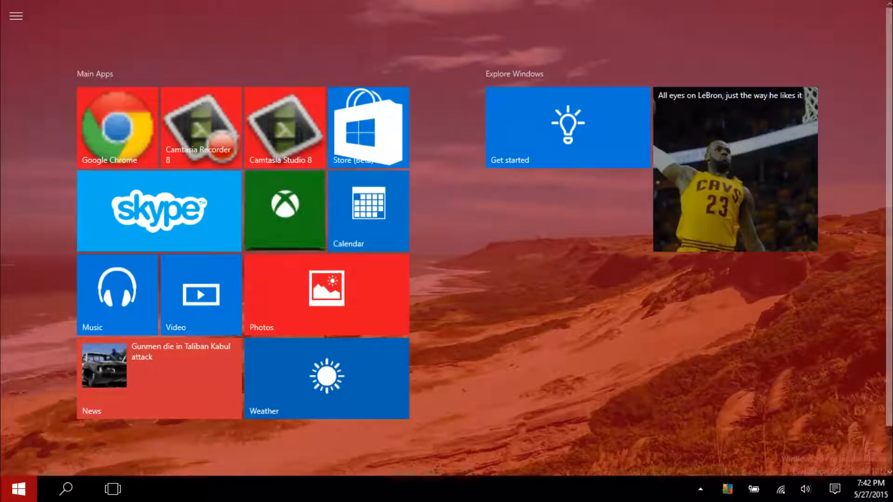
left_click(16, 488)
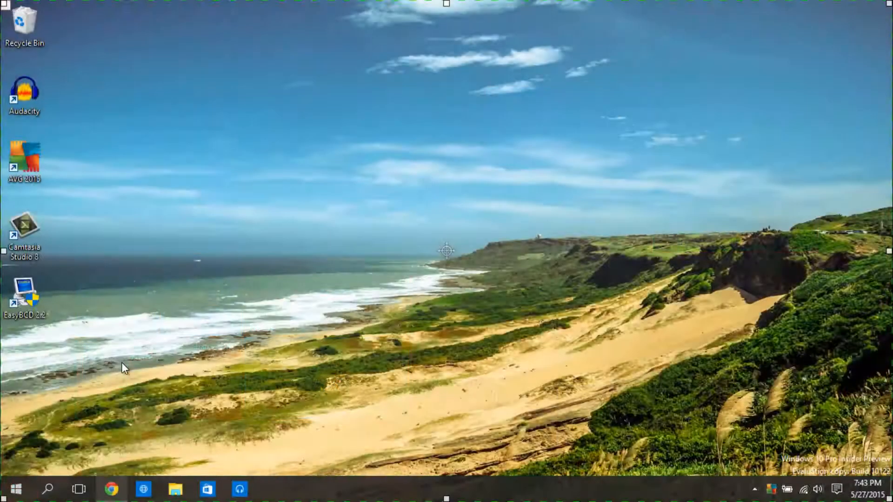
mouse_move(191, 419)
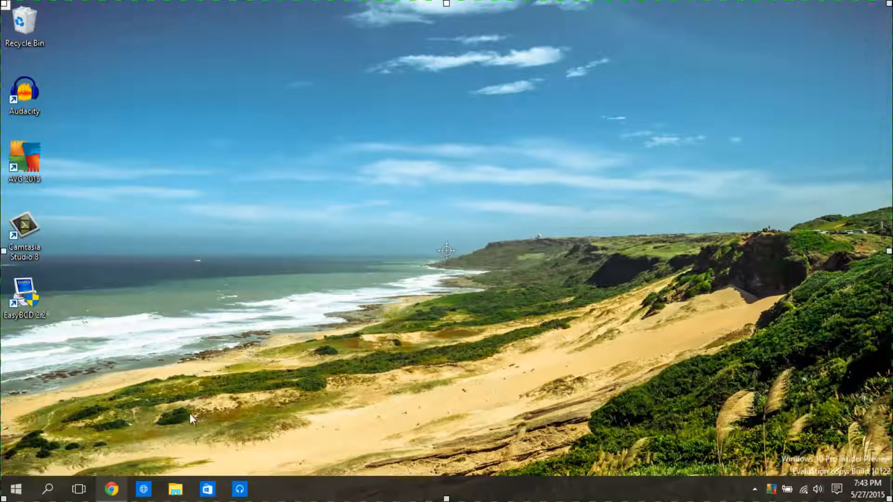
left_click(176, 488)
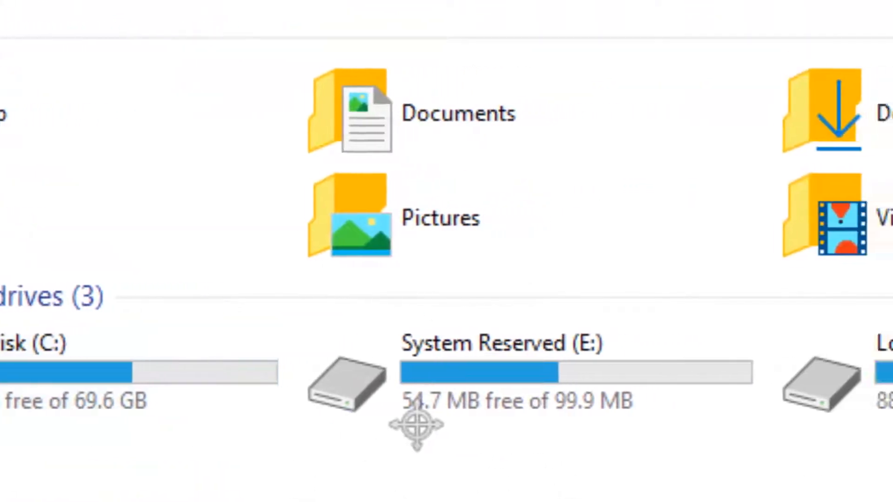
scroll("left", 3)
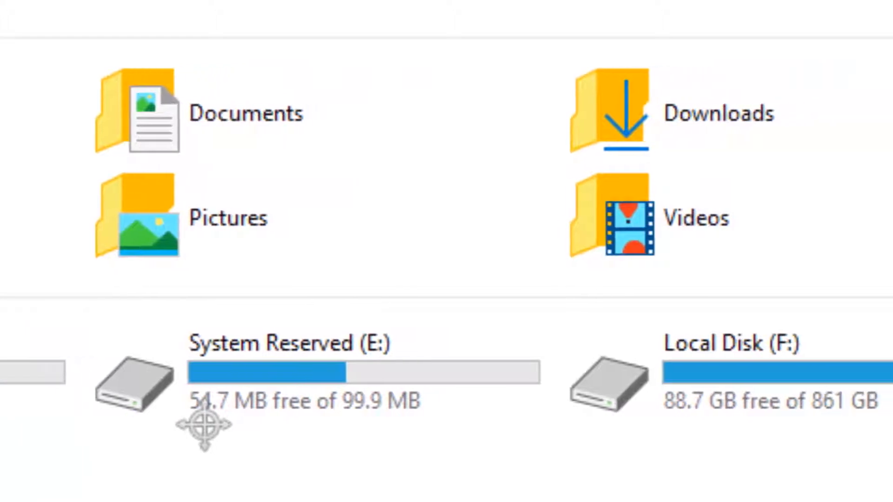
scroll("right", 3)
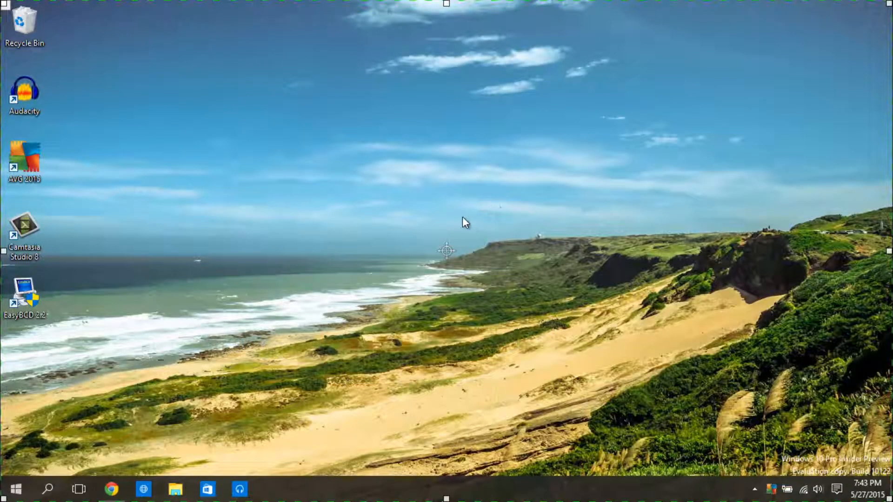
mouse_move(78, 488)
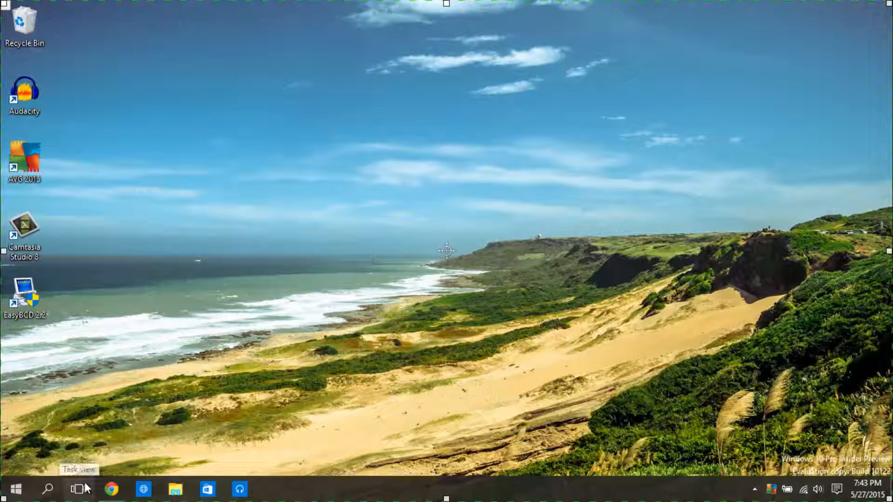
- Remove the third virtual desktop in Task View, leaving two desktops
left_click(78, 489)
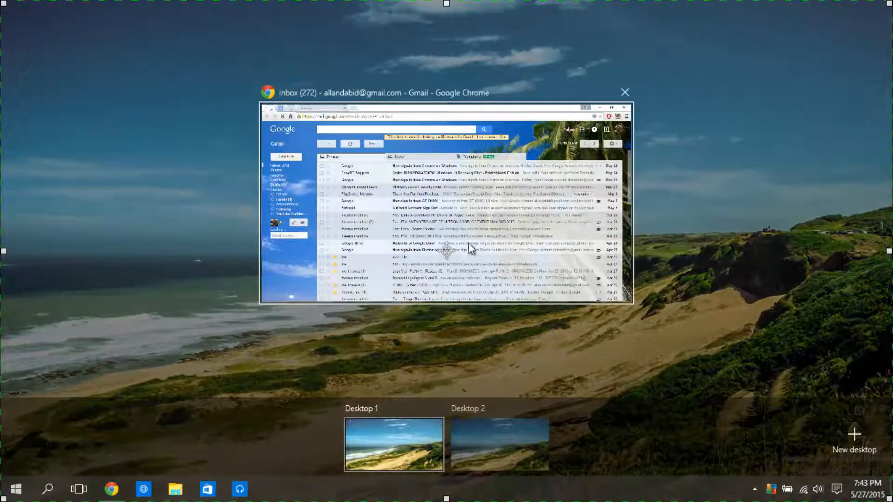
mouse_move(159, 494)
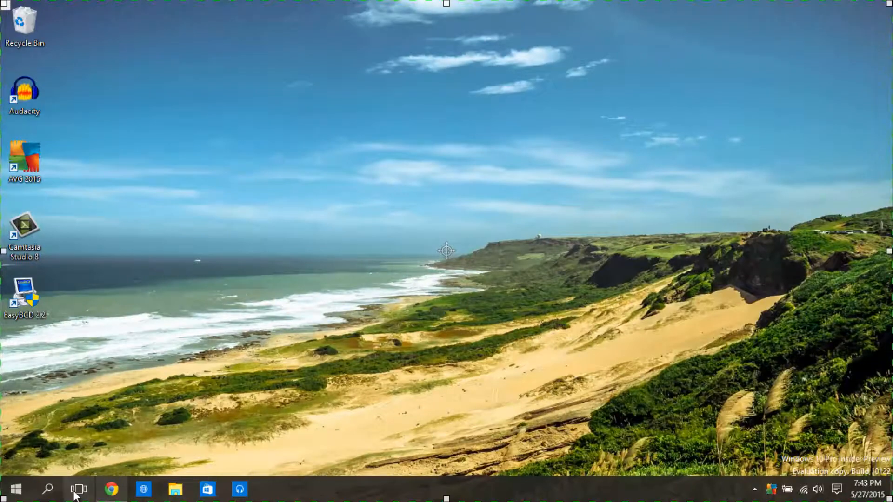
mouse_move(120, 393)
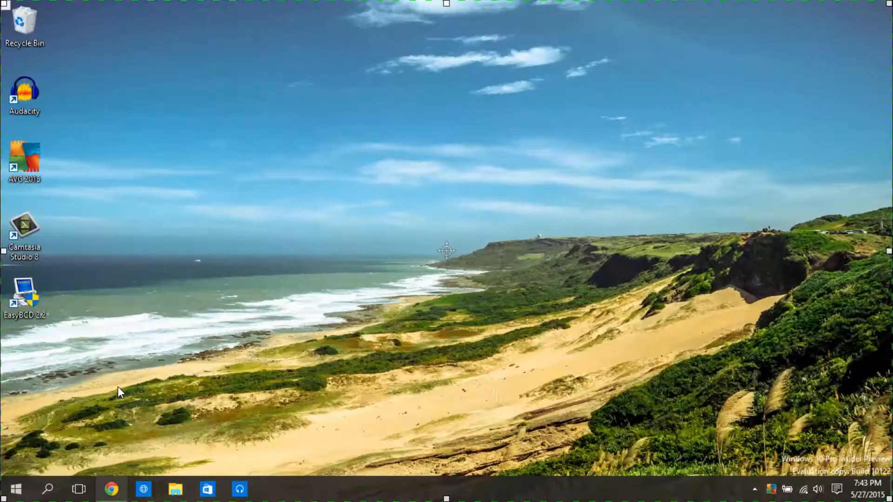
left_click(78, 488)
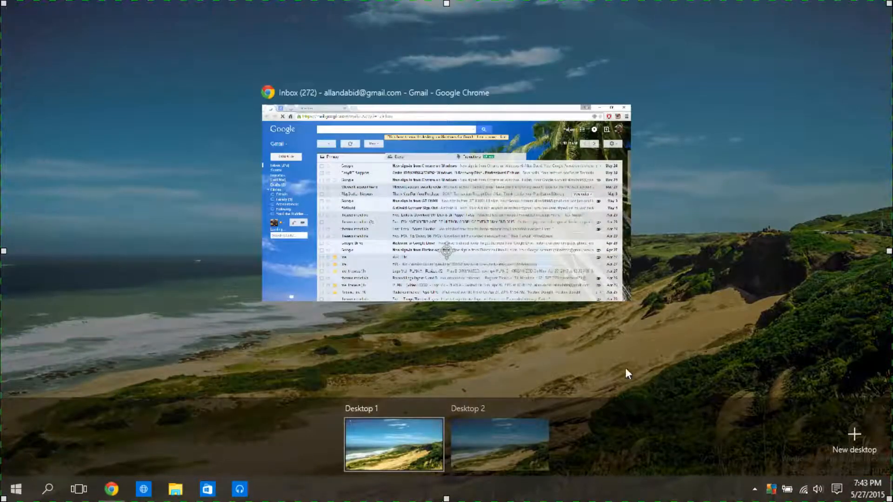
mouse_move(501, 445)
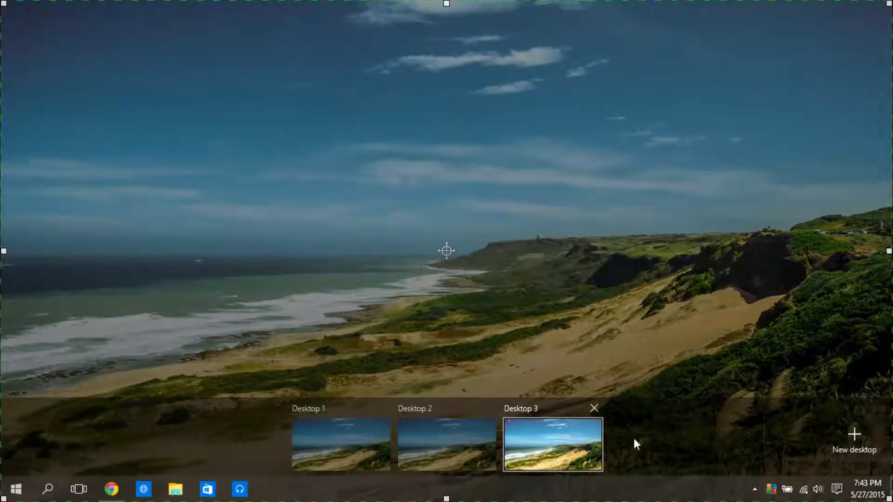
left_click(853, 434)
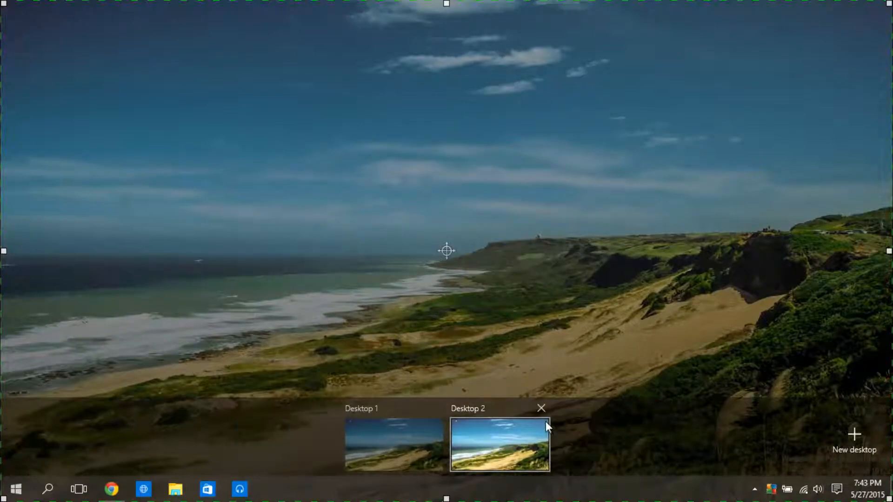
left_click(393, 445)
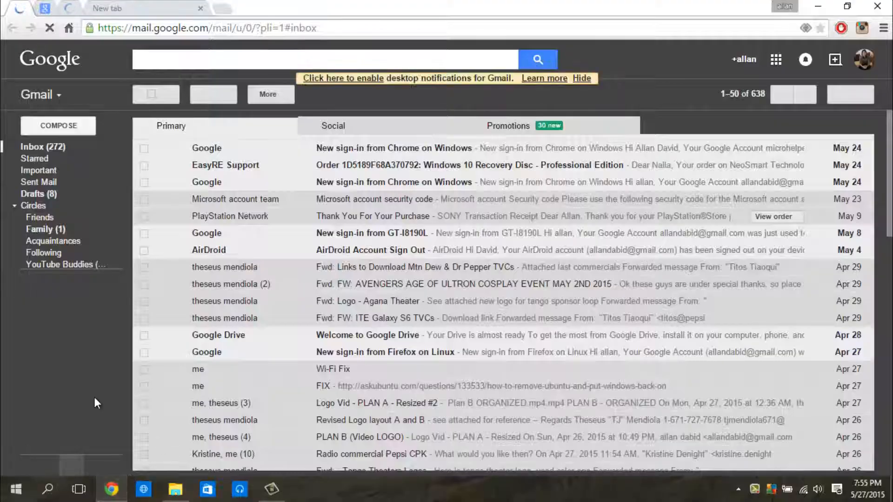
- Browse the open windows in Task View and return to the plain desktop
left_click(78, 489)
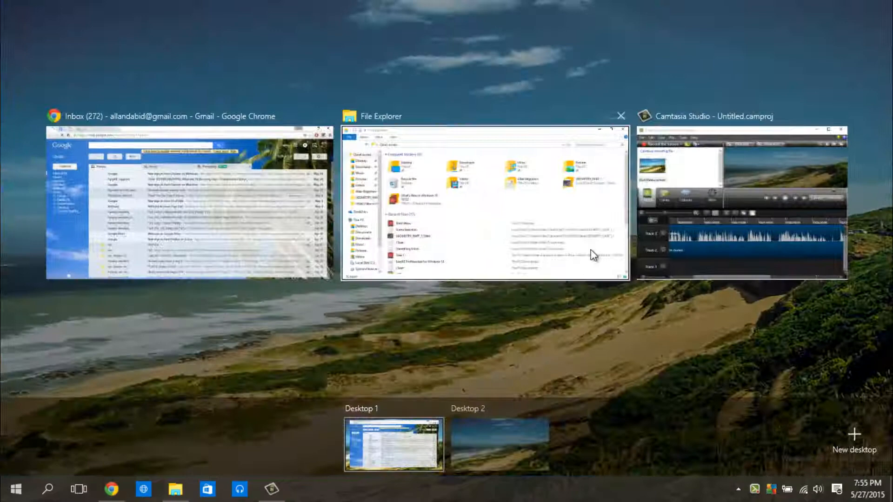
mouse_move(713, 184)
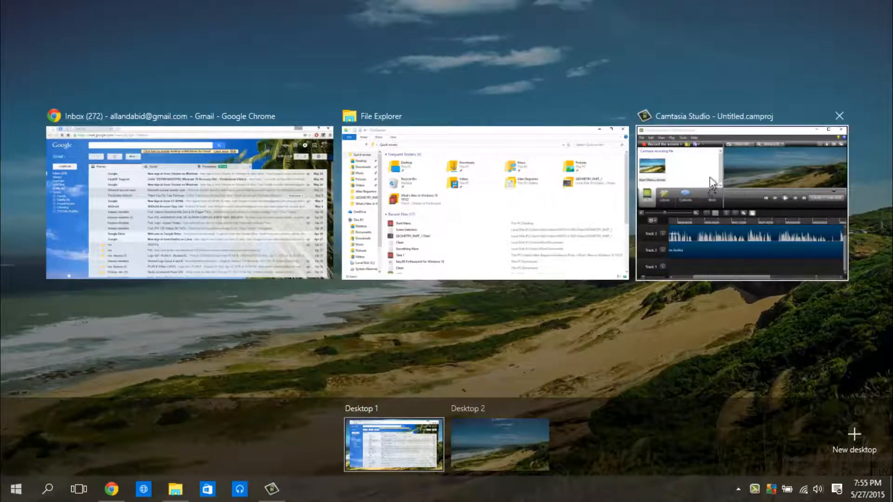
left_click(840, 116)
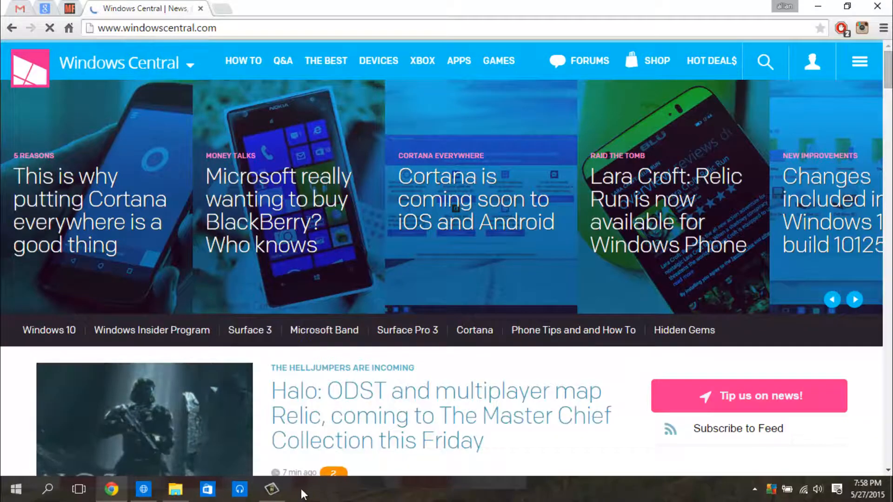
left_click(270, 489)
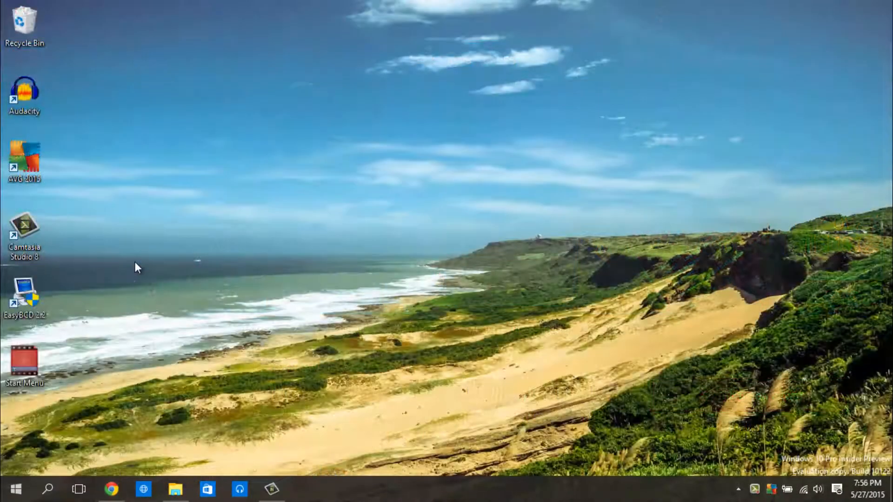
mouse_move(166, 286)
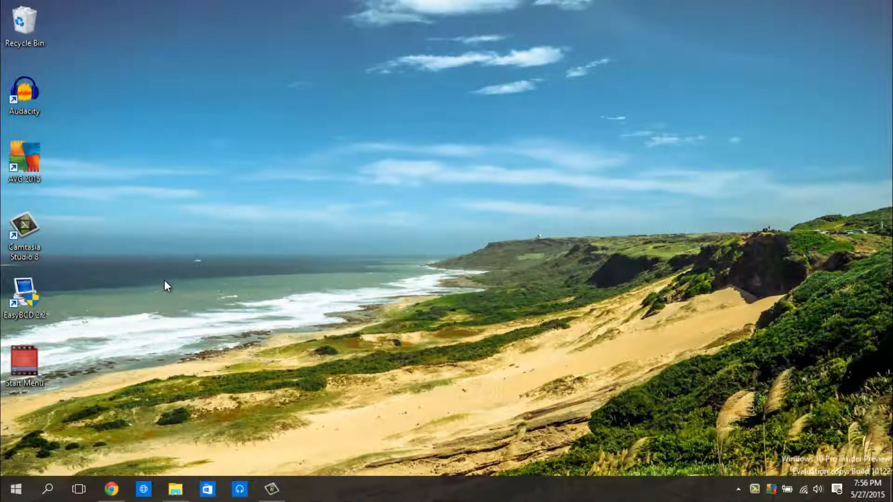
mouse_move(175, 347)
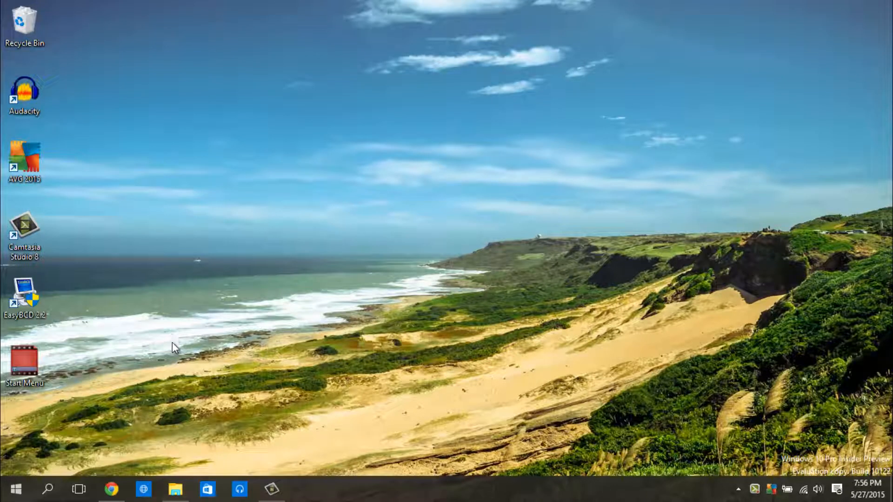
mouse_move(144, 489)
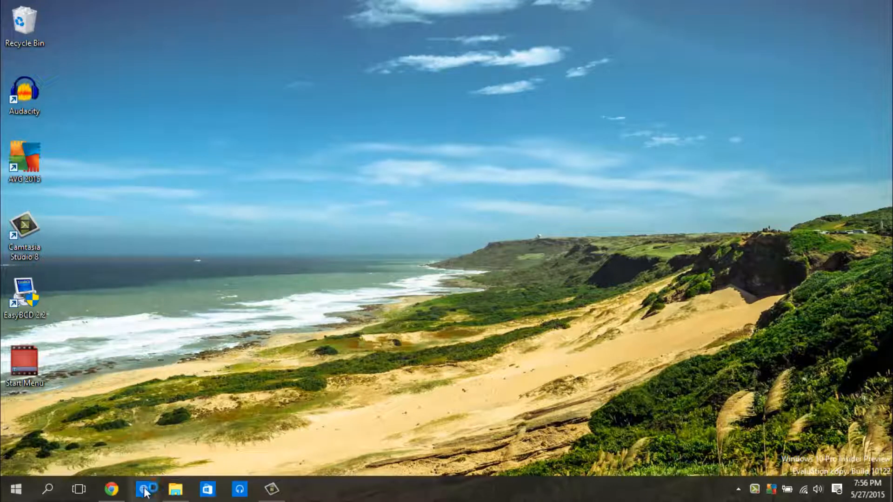
- Launch Edge from the taskbar and close the Blank Page tab
left_click(143, 490)
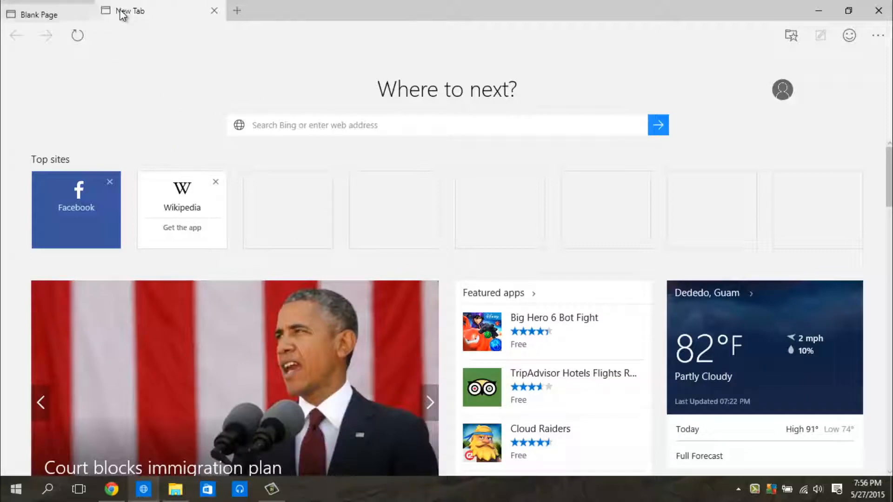
left_click(214, 10)
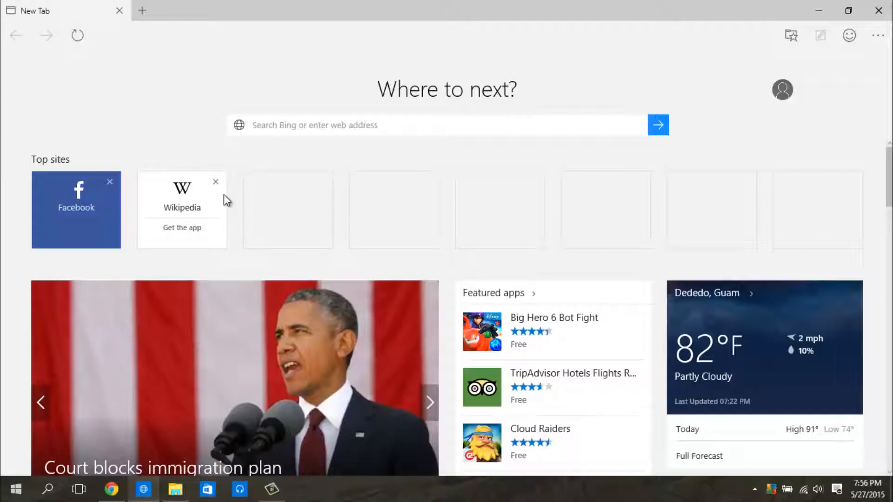
mouse_move(286, 197)
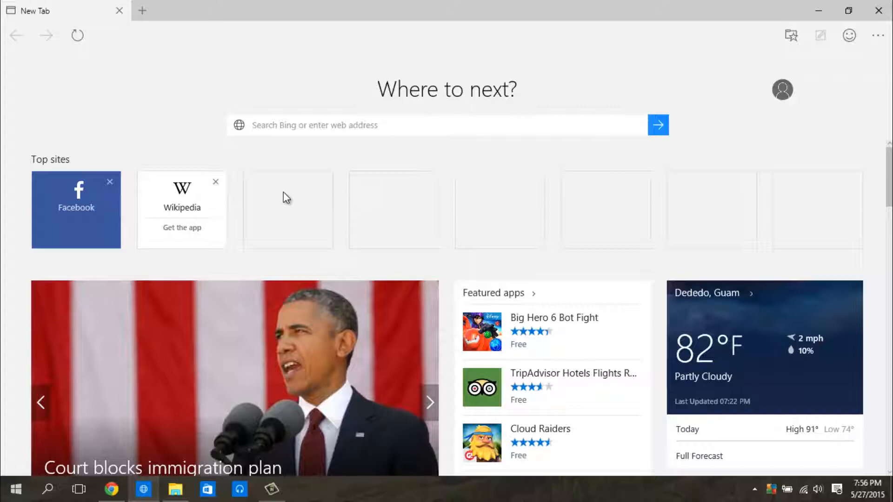
mouse_move(262, 196)
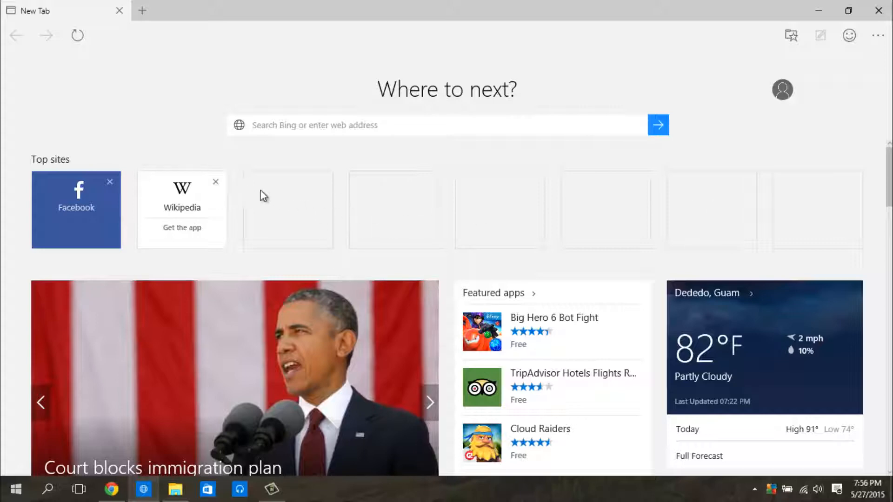
mouse_move(204, 239)
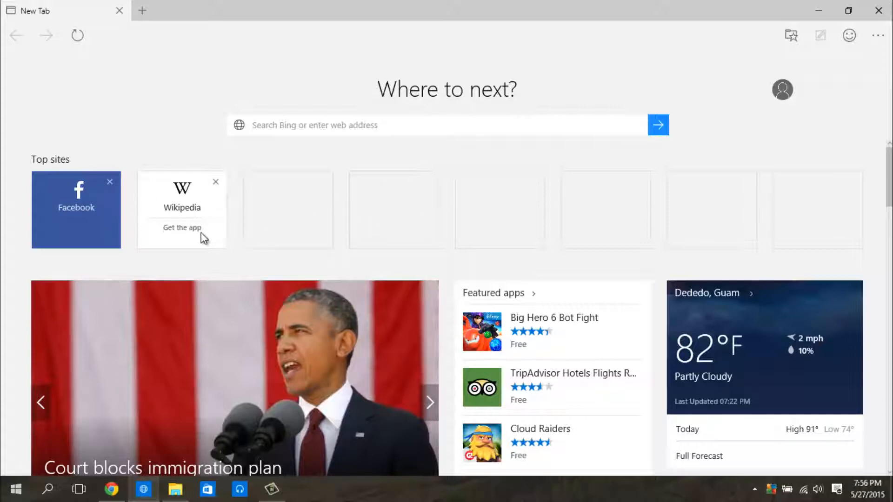
mouse_move(239, 204)
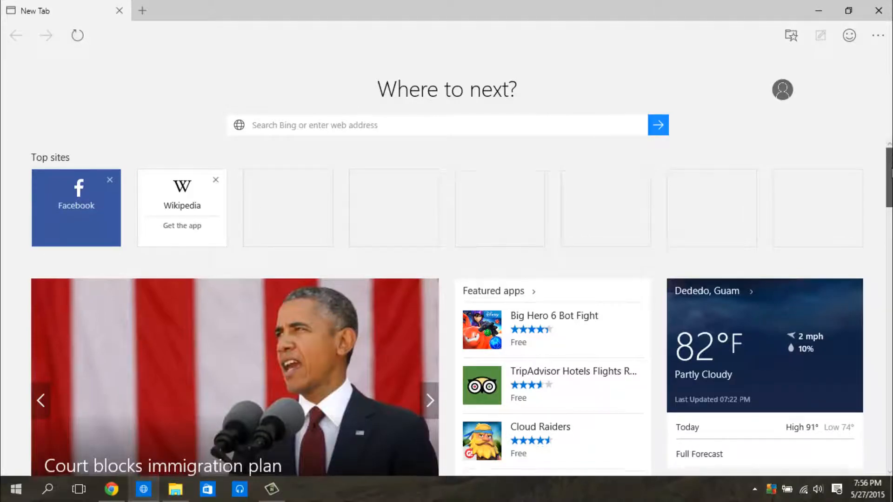
- Scroll through the New Tab page's top sites, weather and news stories
scroll("down", 3)
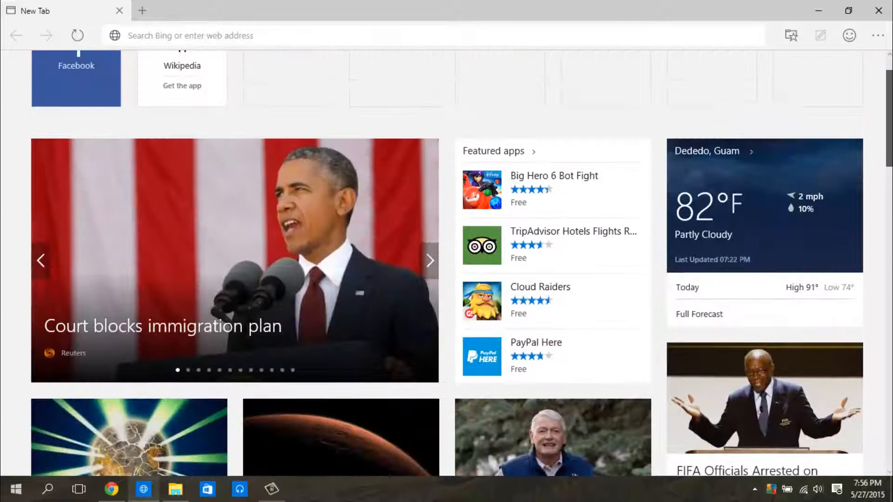
scroll("up", 3)
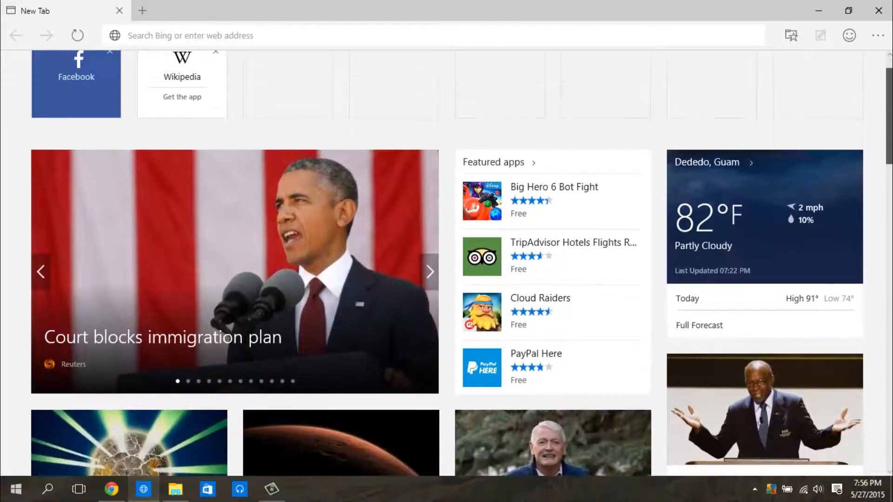
scroll("down", 3)
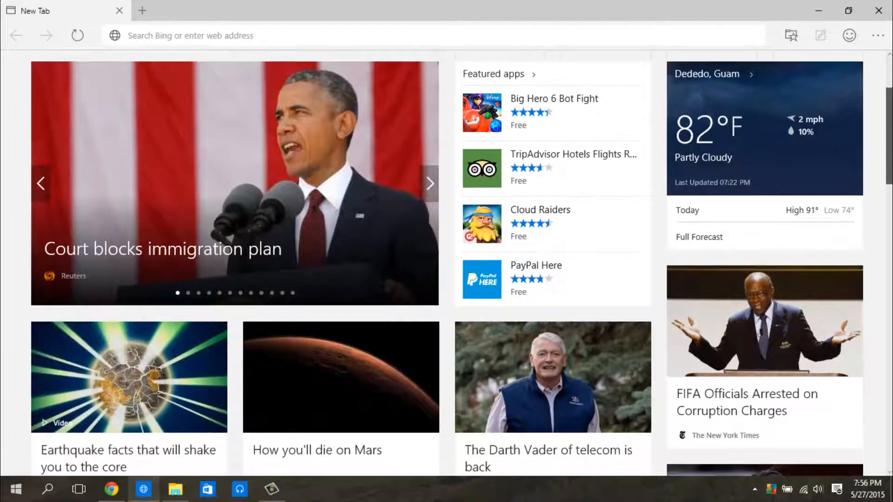
scroll("down", 3)
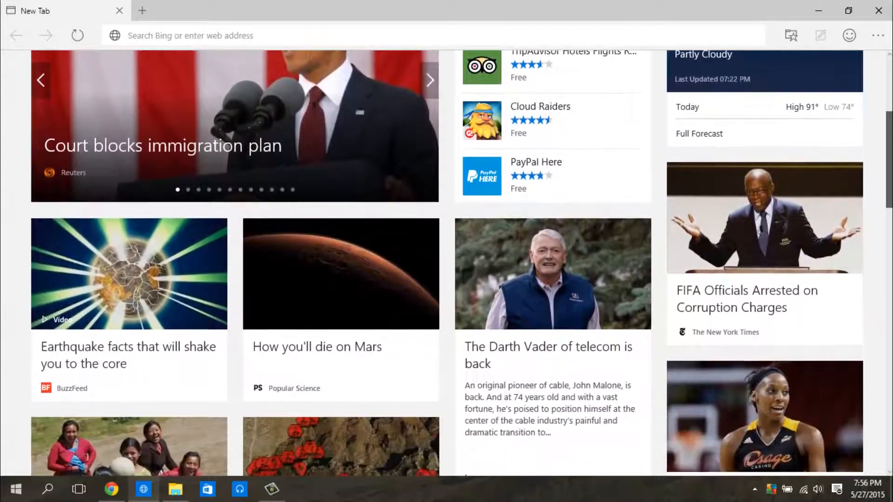
scroll("up", 3)
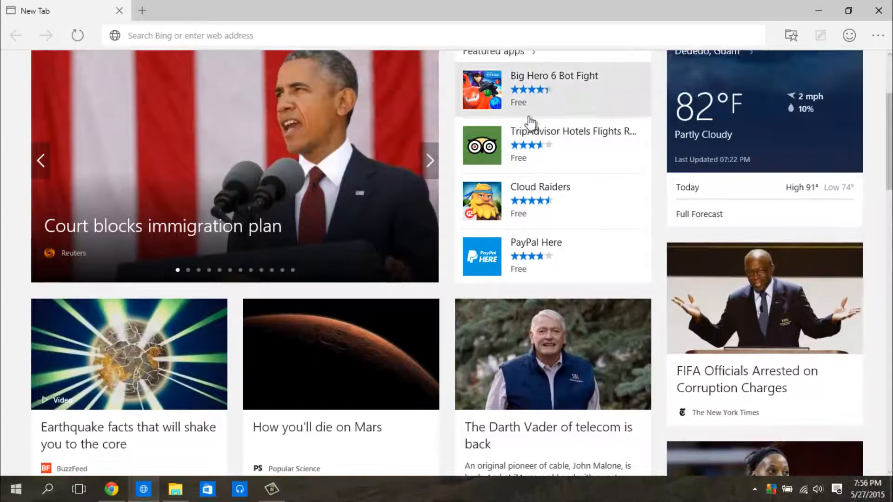
scroll("up", 3)
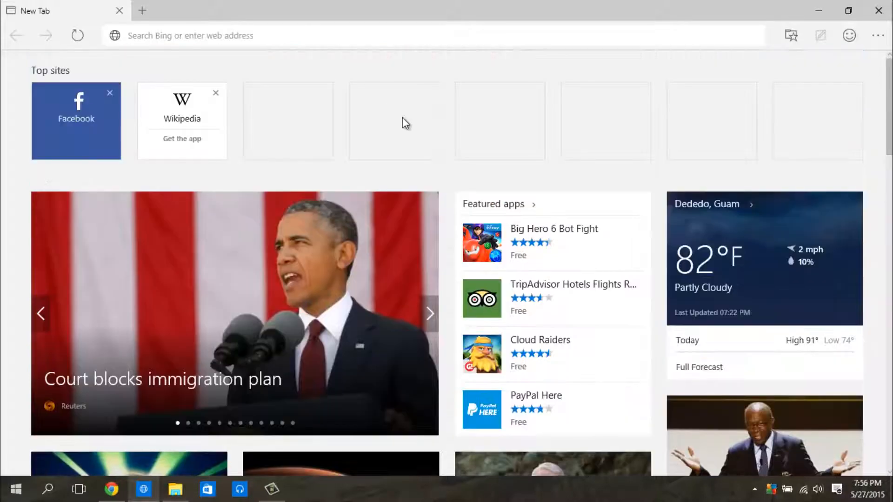
- Set Edge to start with a web page (MSN) in Settings and dismiss the settings pane
left_click(877, 35)
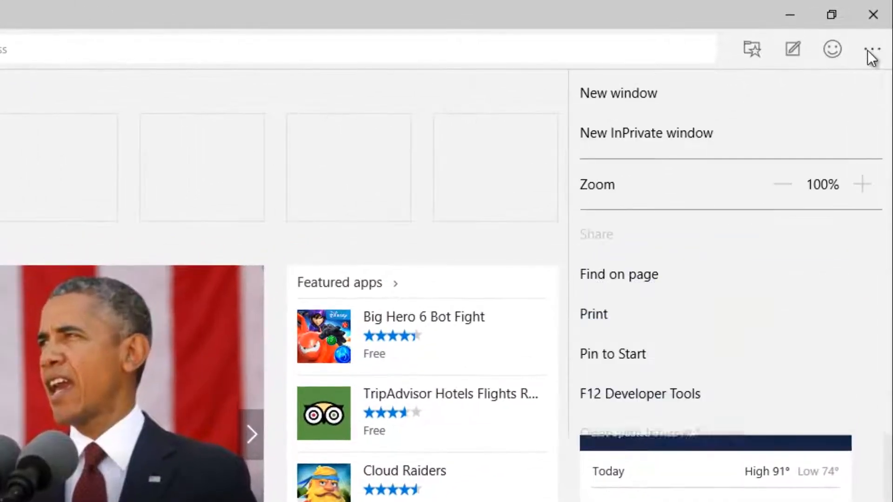
mouse_move(665, 139)
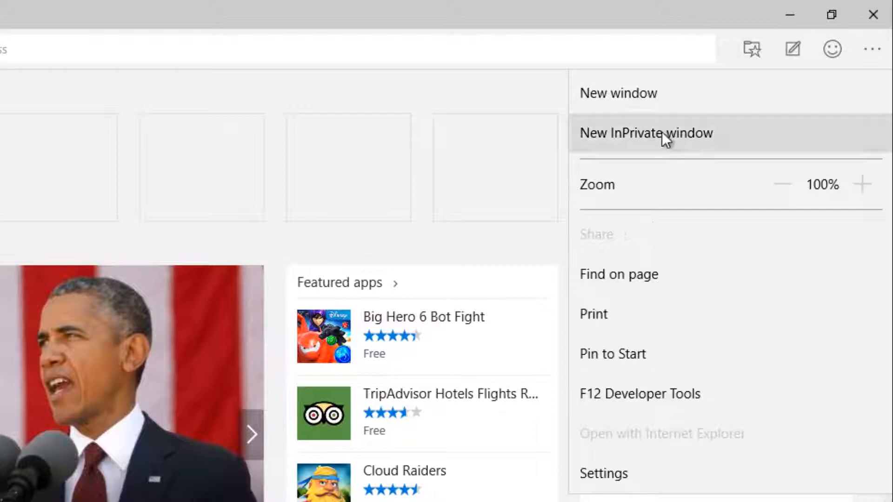
mouse_move(767, 222)
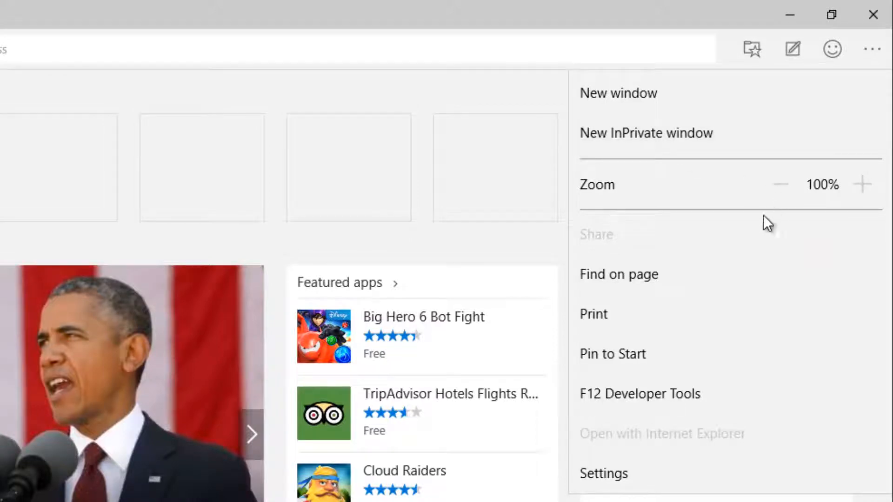
mouse_move(807, 347)
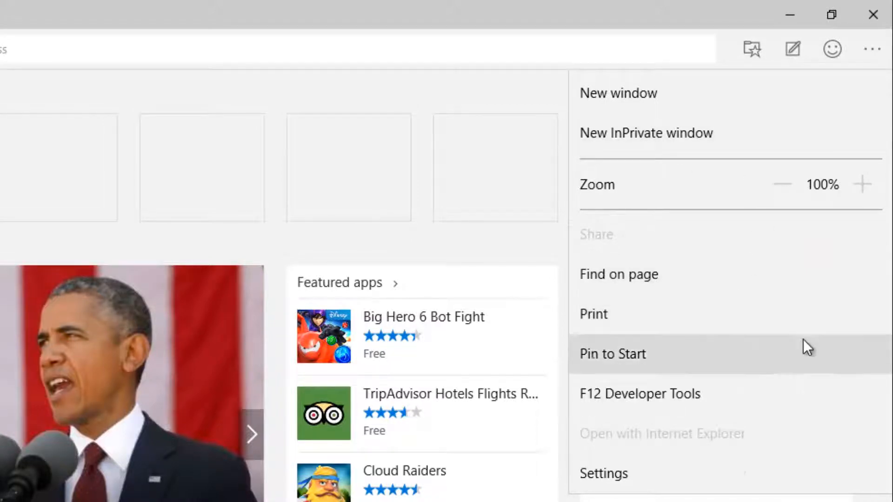
mouse_move(618, 473)
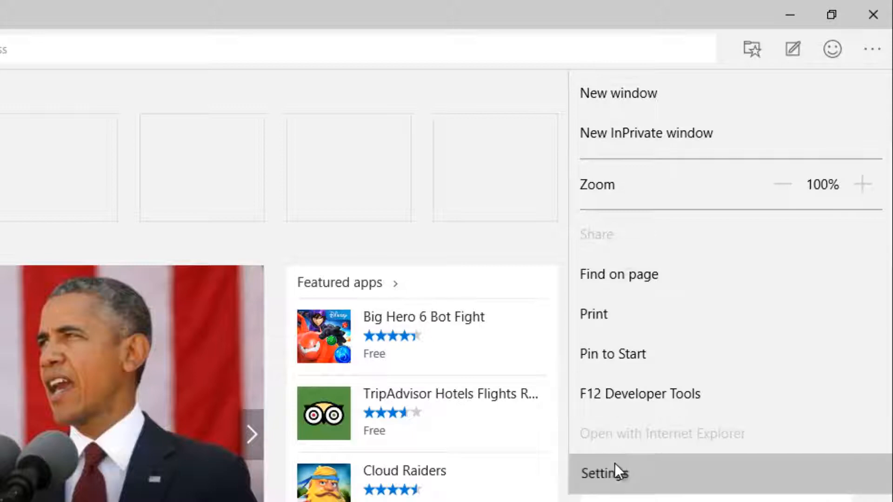
left_click(604, 473)
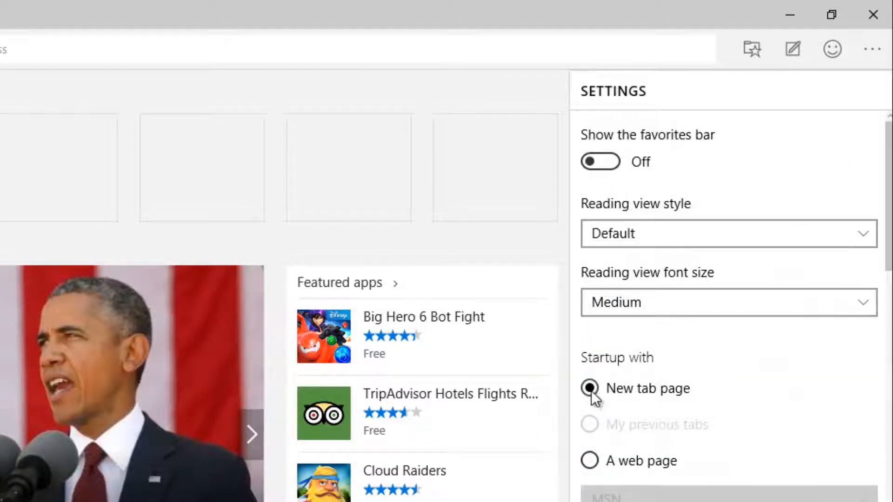
left_click(590, 460)
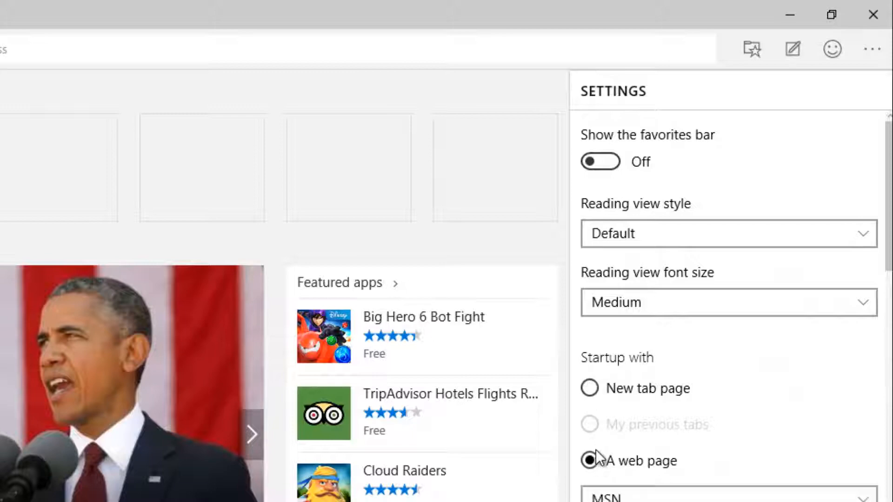
left_click(727, 302)
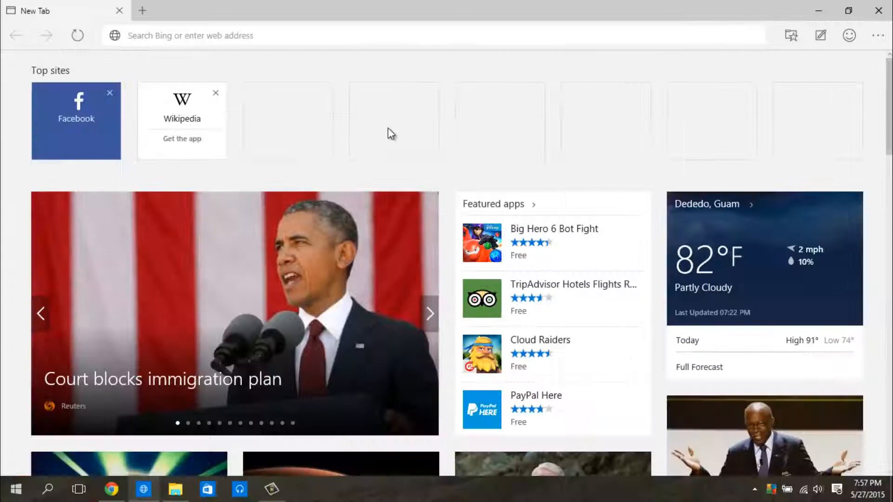
mouse_move(435, 268)
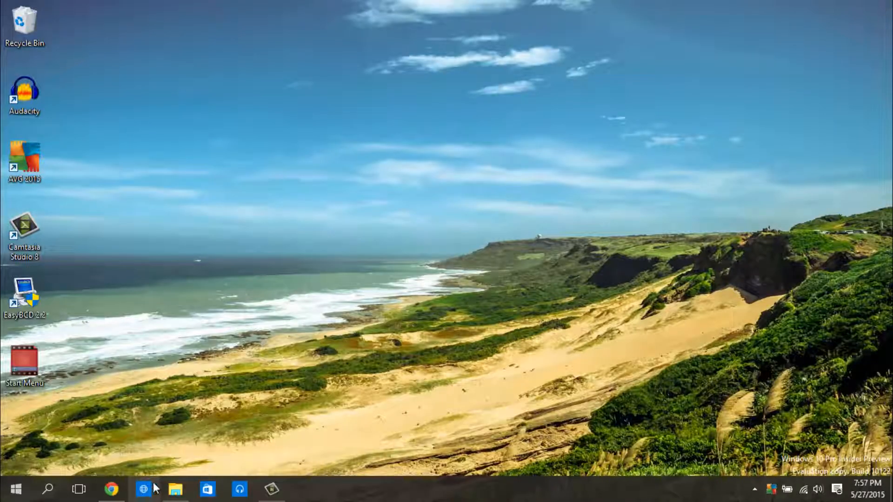
- Close Edge and launch the Music app from the Start menu's Music tile
left_click(144, 491)
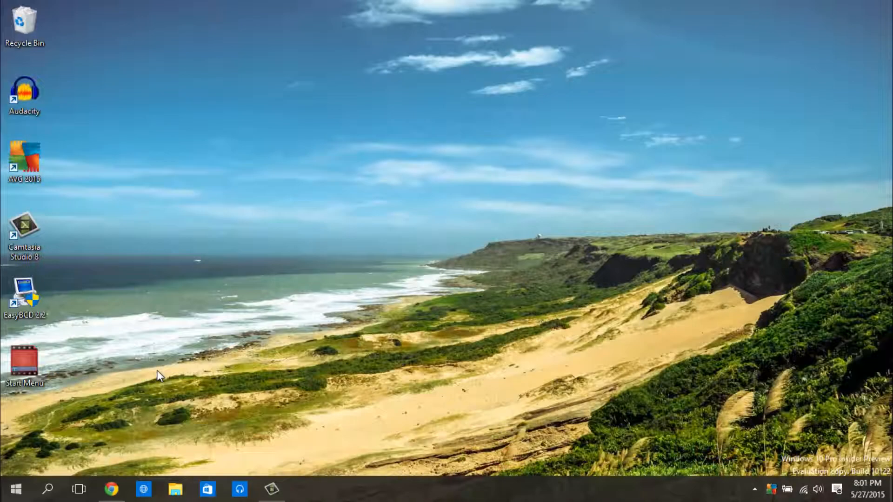
mouse_move(8, 493)
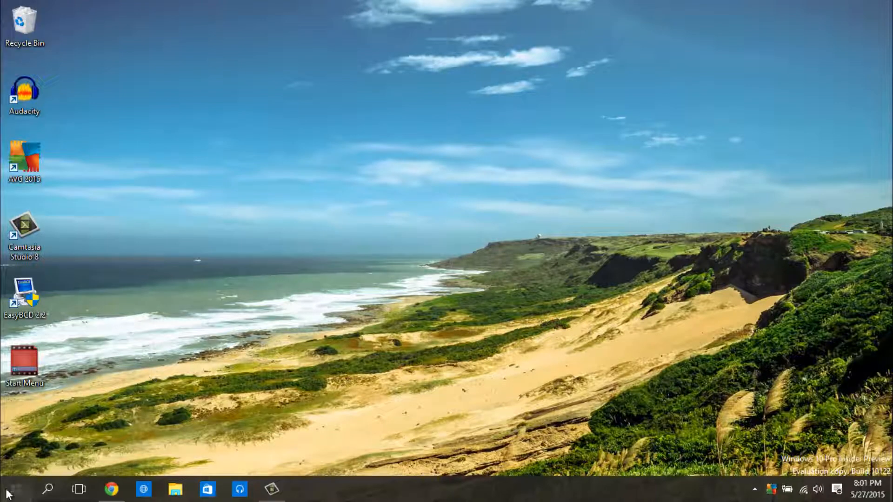
left_click(8, 488)
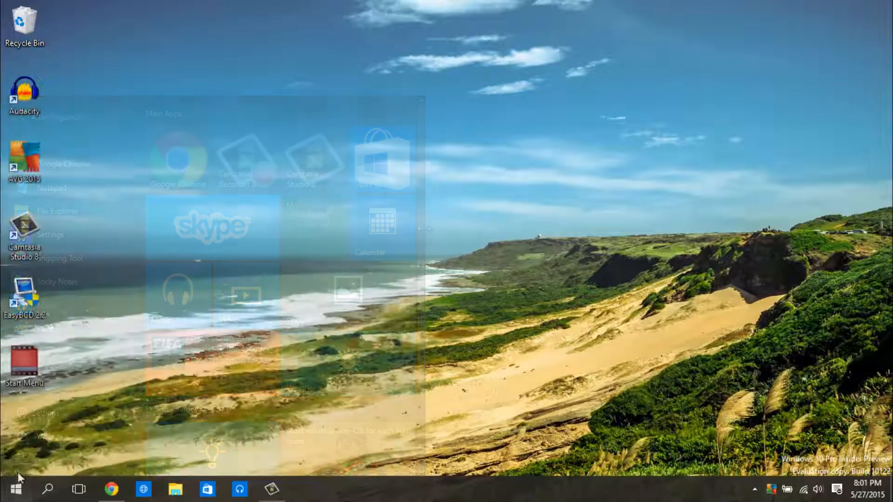
left_click(11, 489)
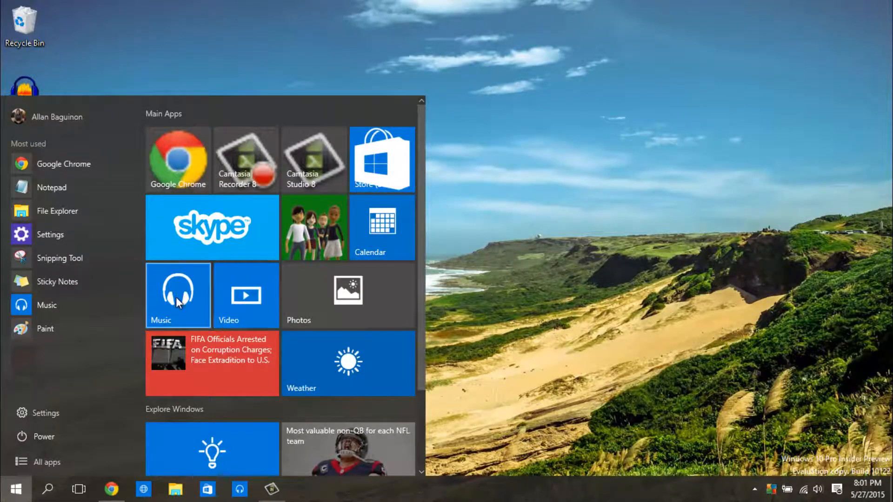
left_click(177, 295)
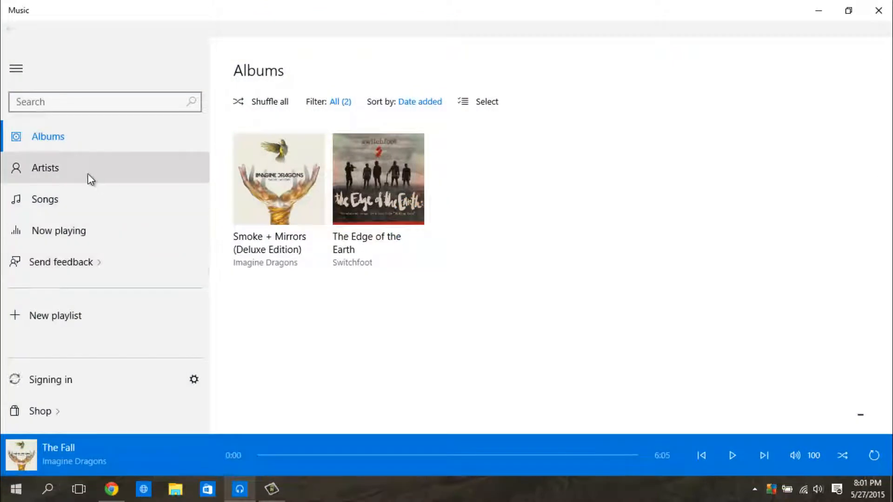
- Show the collection by artist and open the Imagine Dragons page, playing I'm So Sorry
left_click(44, 168)
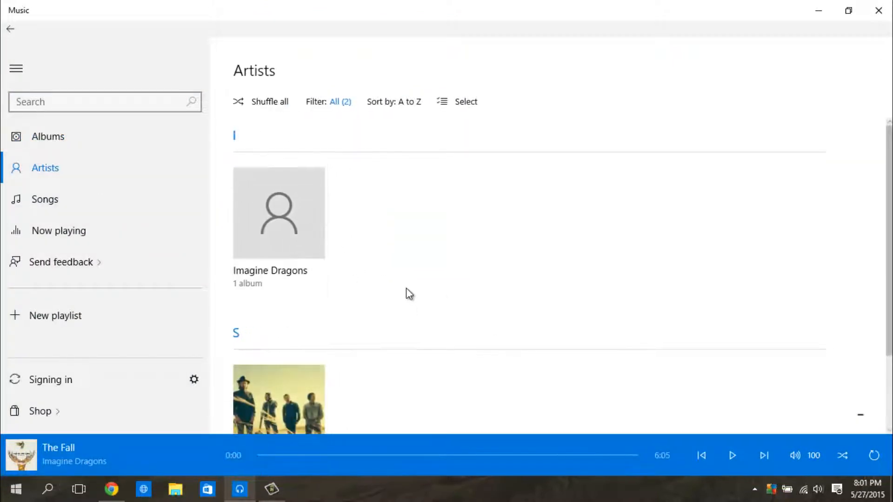
scroll("down", 3)
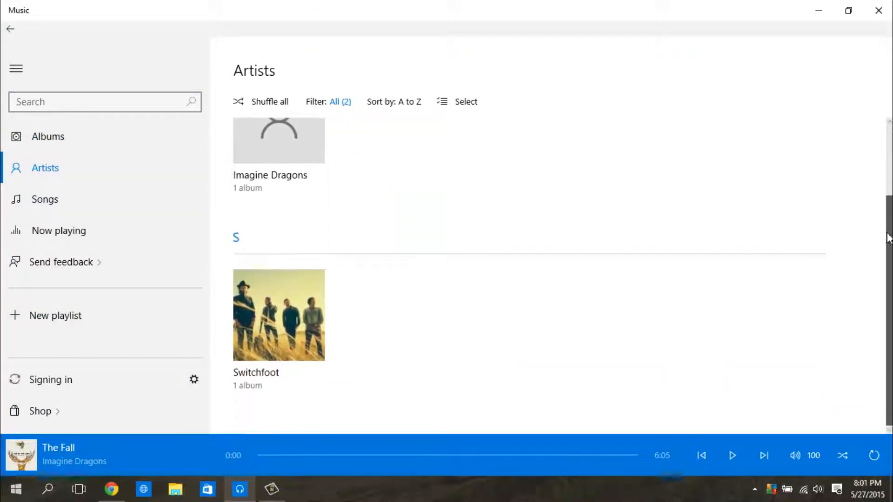
left_click(278, 141)
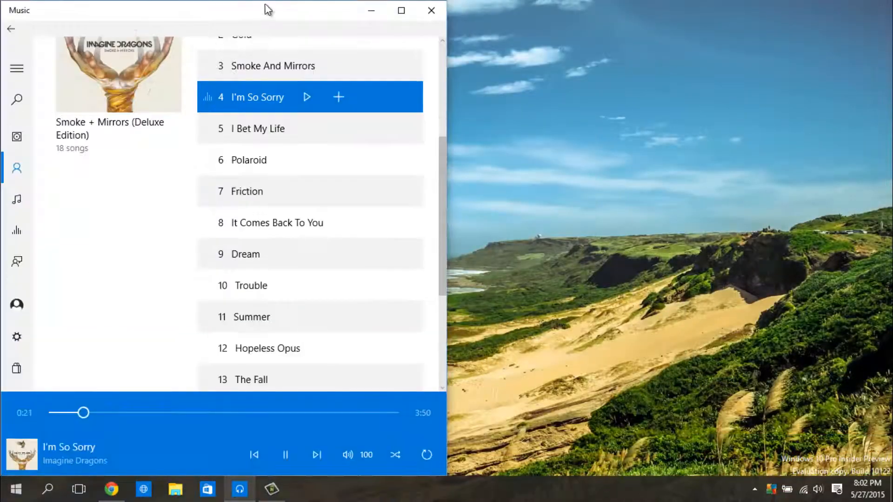
- Maximize the Music window and lower the volume to 26
left_click(401, 10)
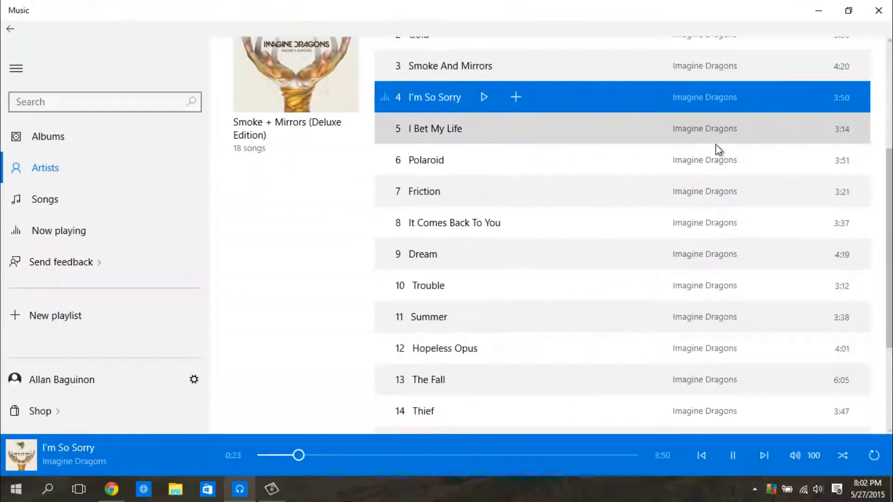
scroll("up", 3)
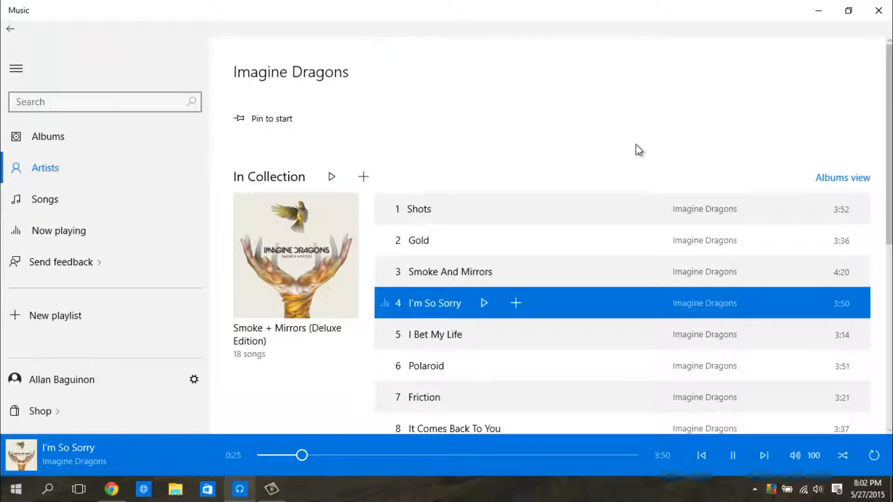
left_click(796, 455)
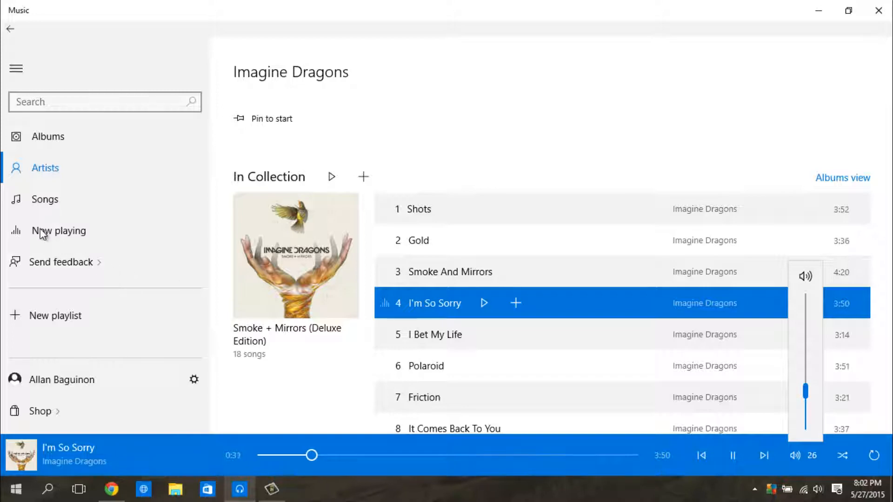
- Show the Now playing queue and put the album art full screen
left_click(58, 230)
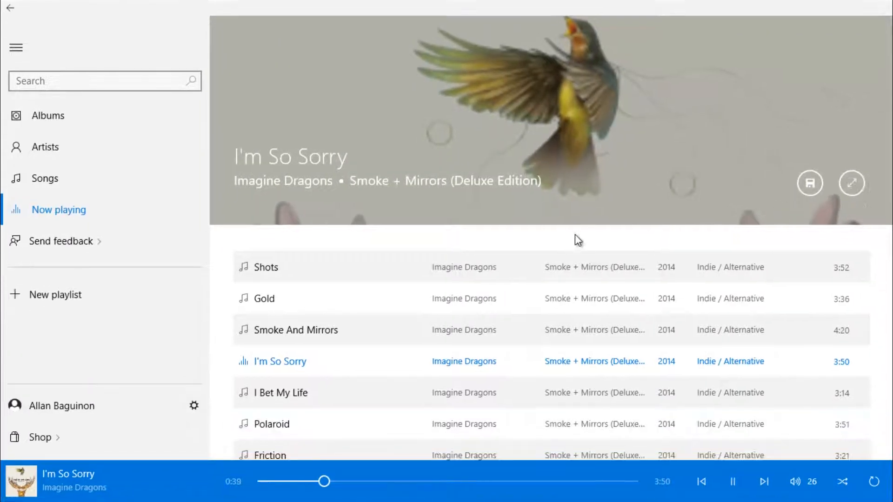
left_click(852, 184)
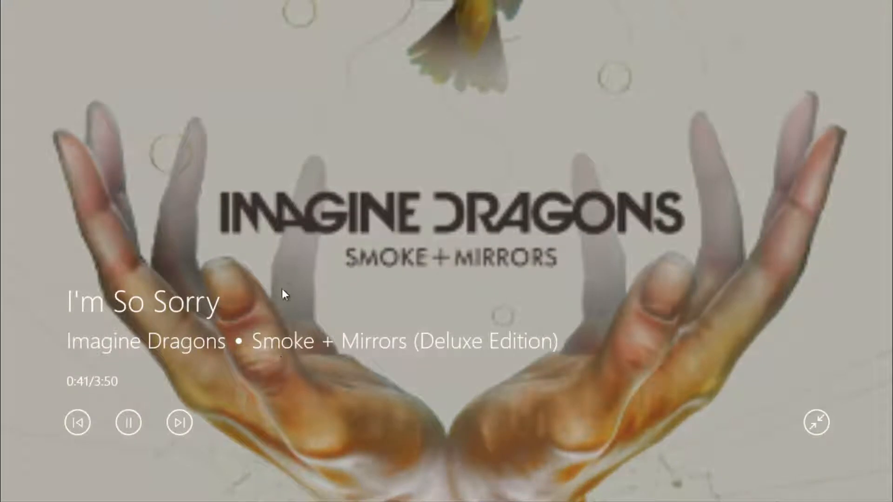
- Leave full-screen album art and restore the Now playing track list
left_click(816, 423)
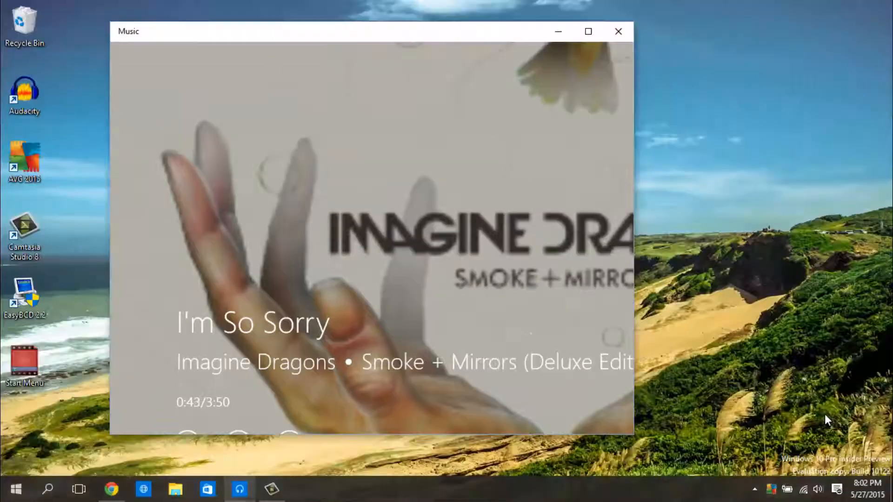
left_click(588, 32)
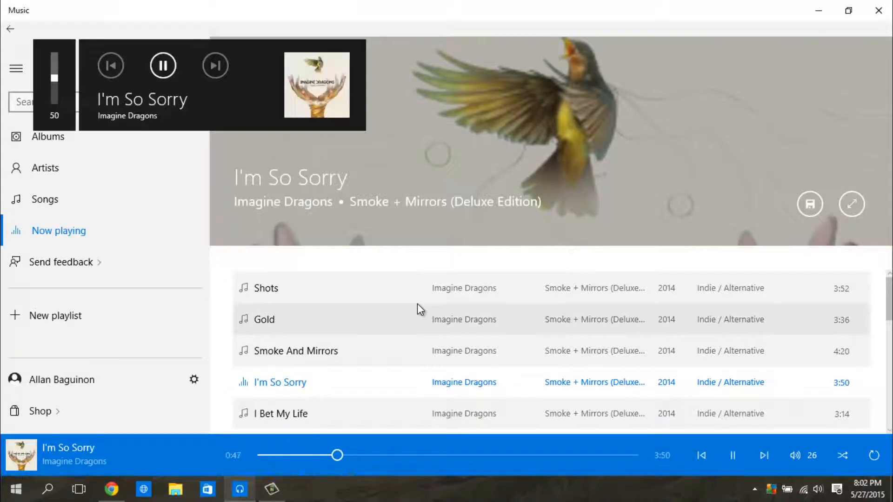
left_click(162, 65)
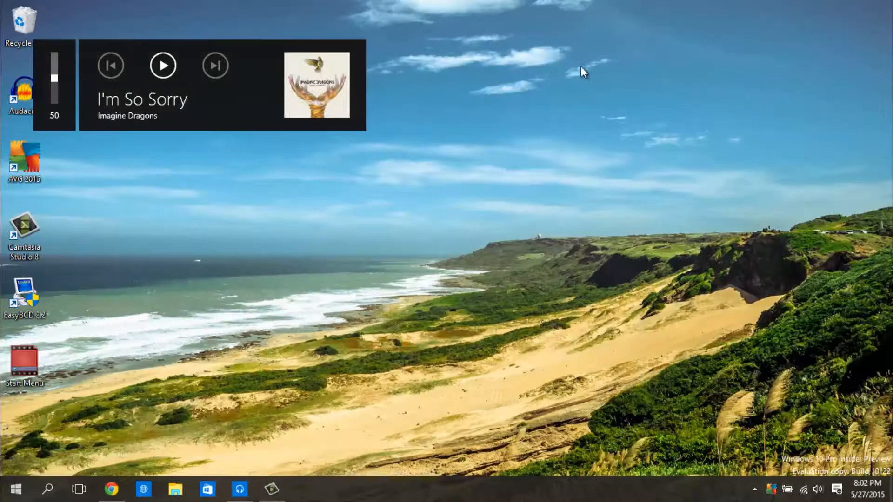
mouse_move(211, 187)
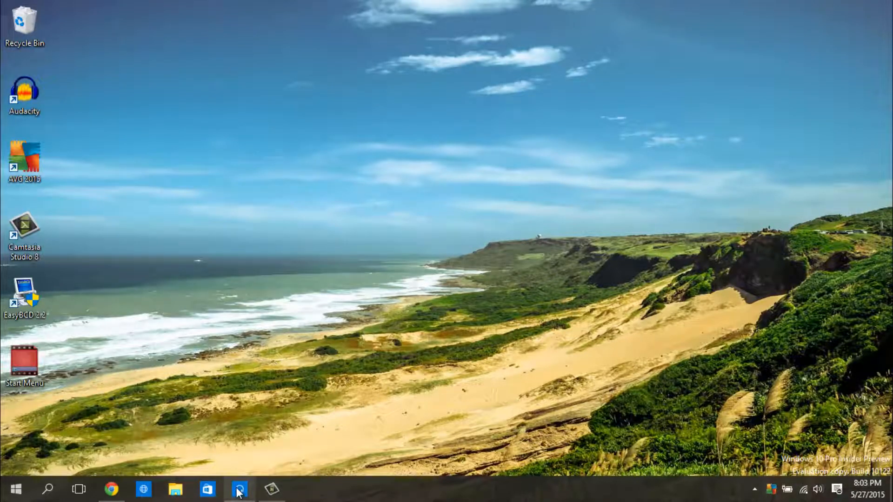
left_click(239, 488)
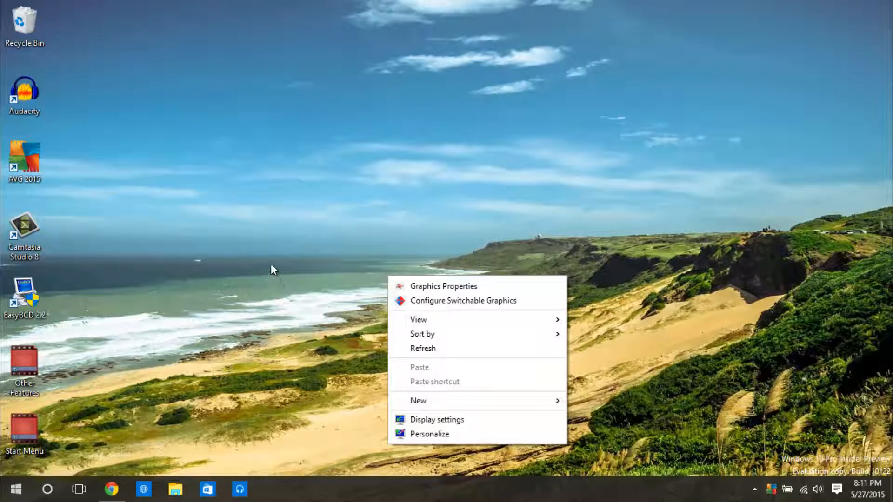
mouse_move(269, 263)
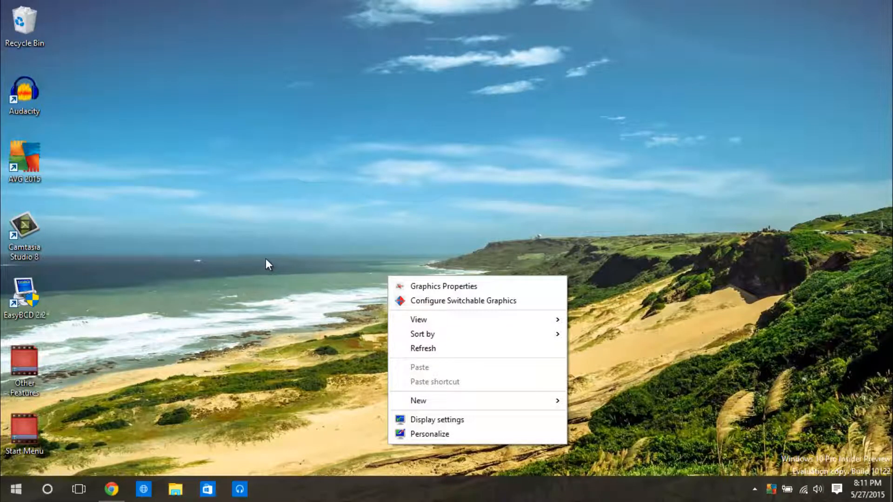
- Bring up the Start menu and scroll through its most-used apps and live tile groups
left_click(16, 488)
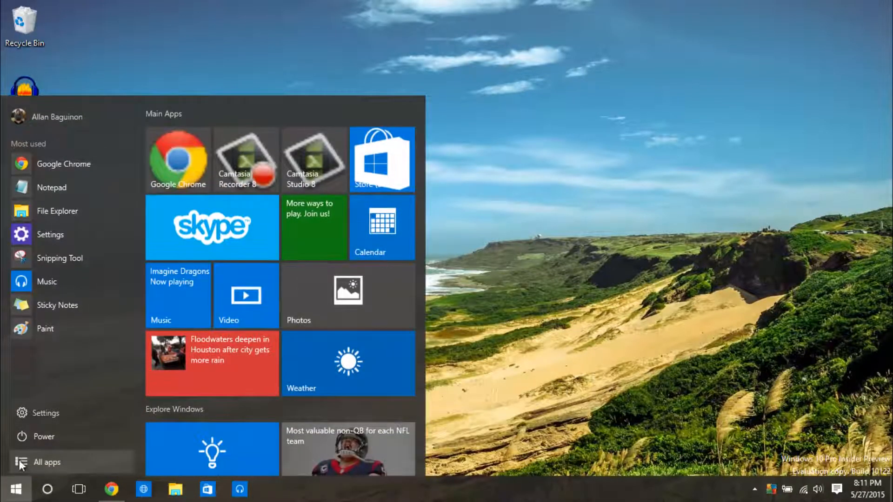
mouse_move(64, 365)
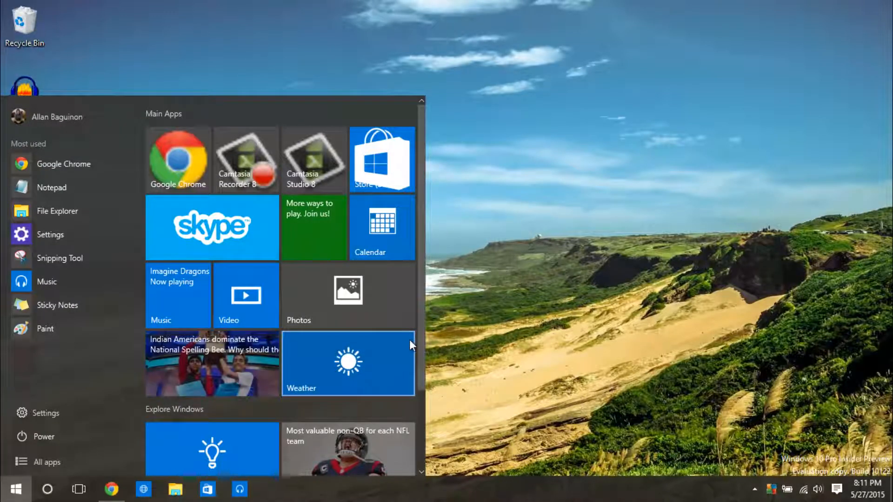
scroll("down", 3)
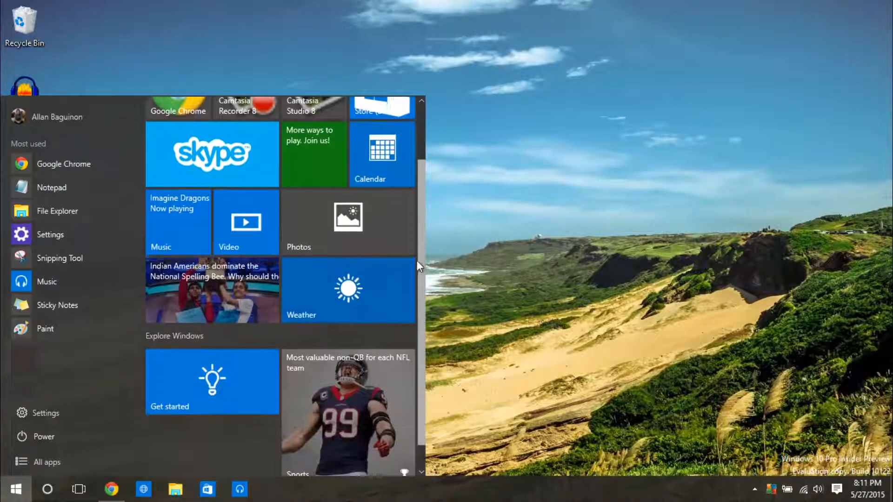
scroll("up", 3)
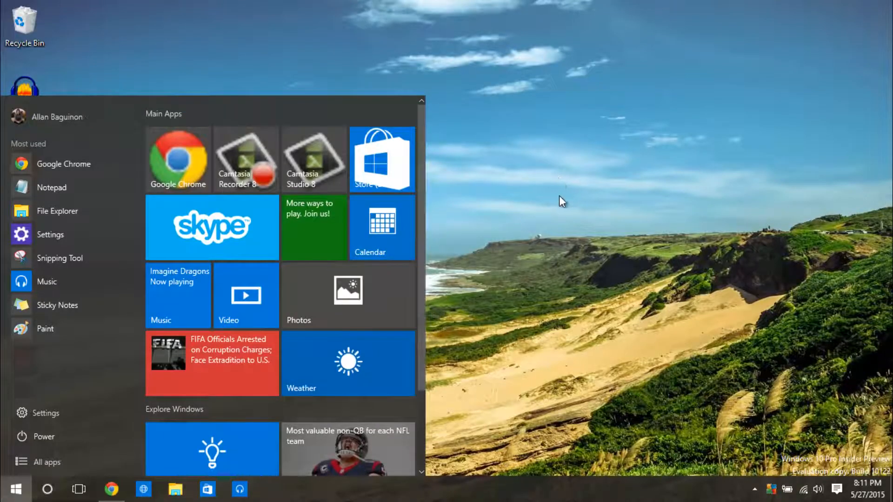